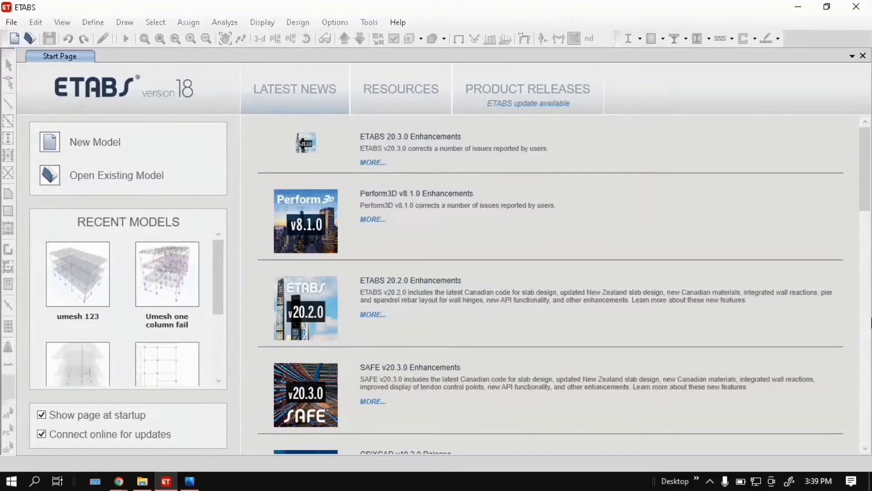
mouse_move(288, 245)
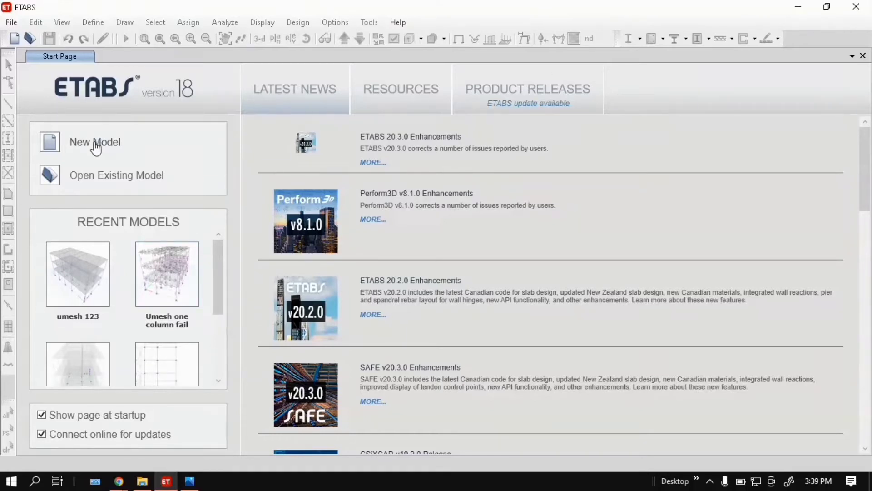
Initialize a new model keeping Metric SI units, Indian sections and IS 800:2007 steel code.
left_click(94, 142)
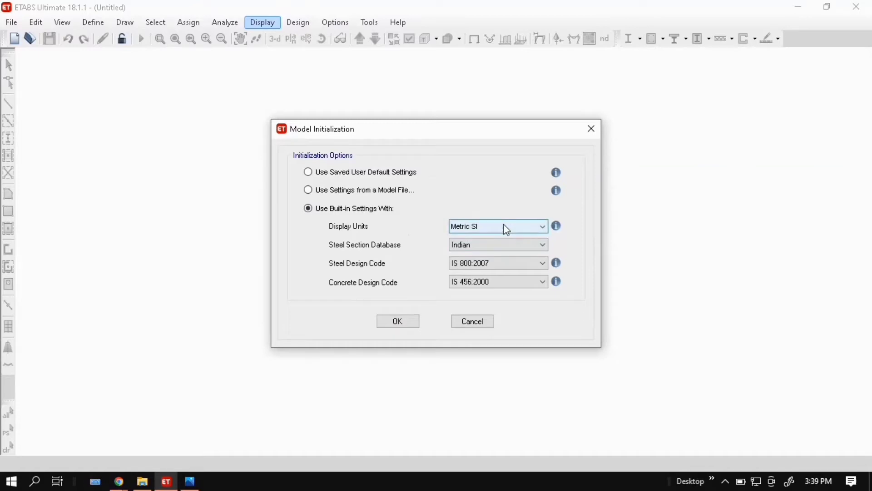
mouse_move(354, 269)
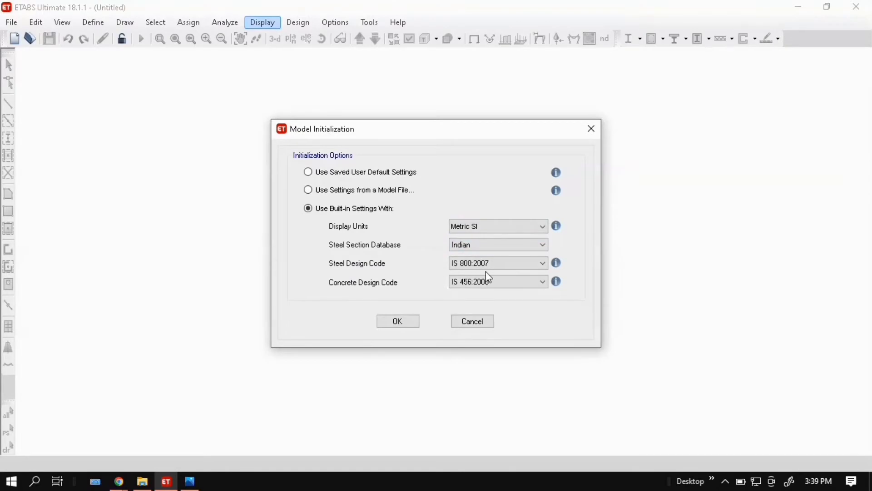
mouse_move(368, 301)
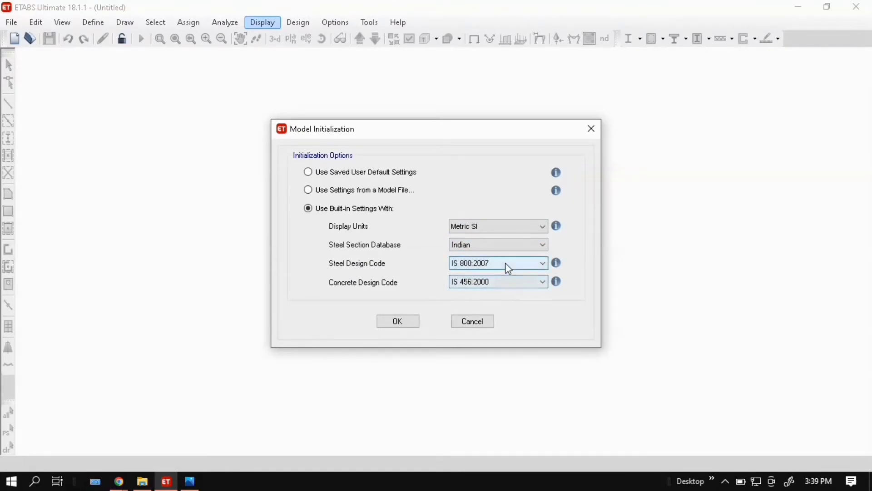
left_click(542, 262)
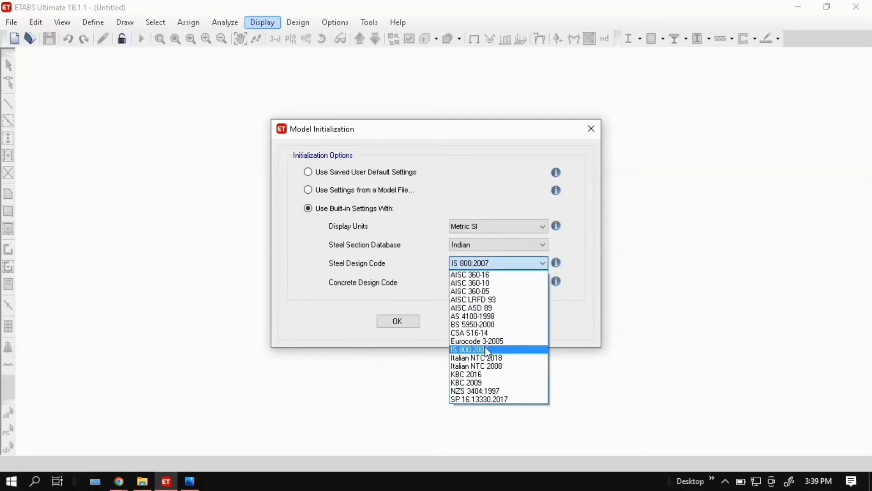
left_click(468, 349)
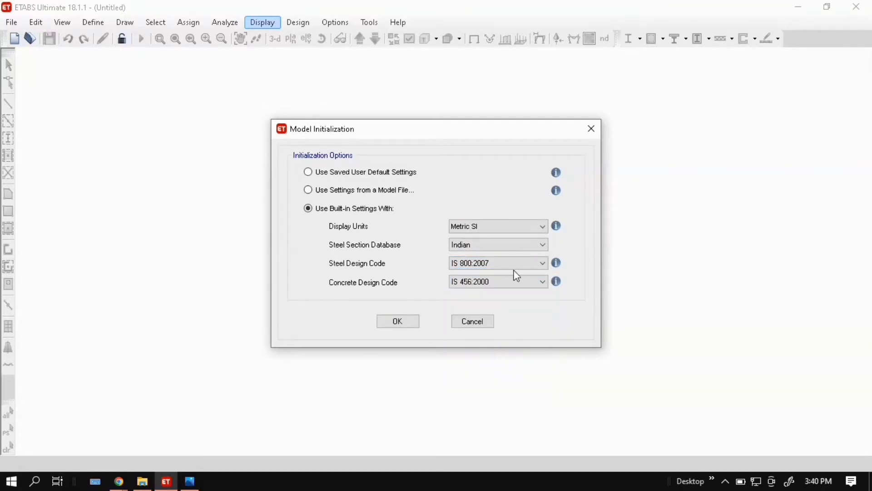
left_click(398, 321)
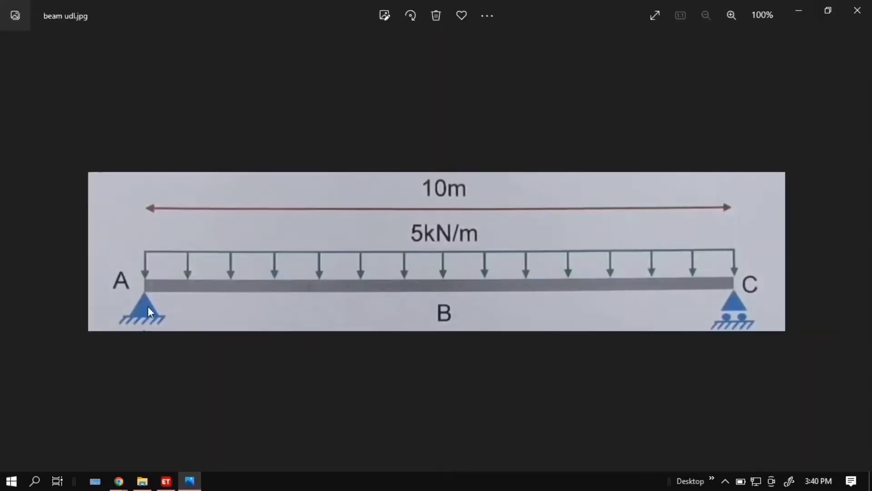
mouse_move(467, 297)
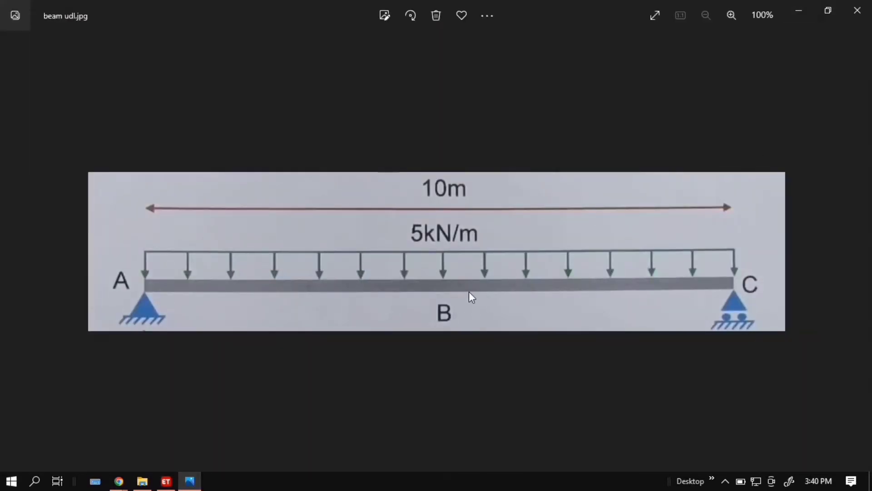
mouse_move(485, 279)
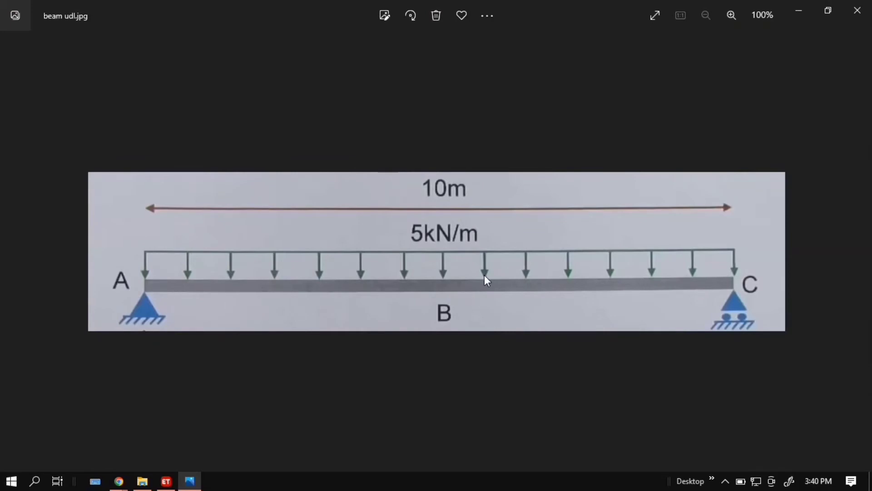
mouse_move(420, 272)
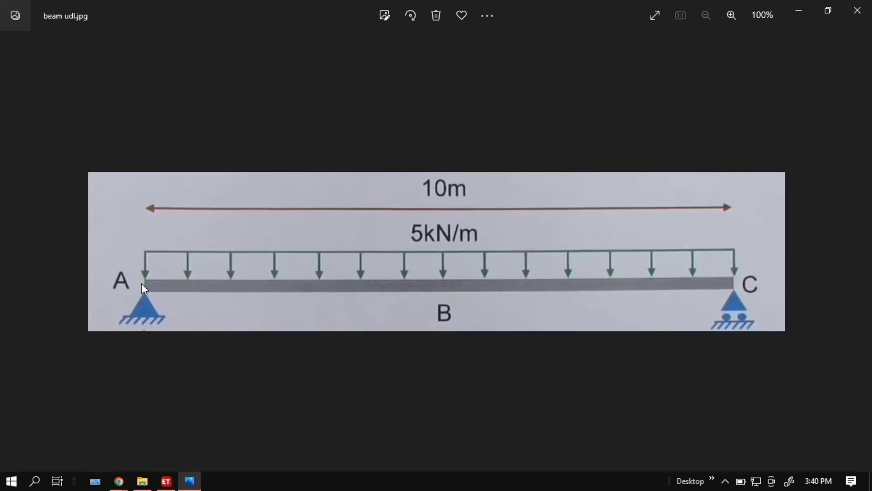
mouse_move(721, 289)
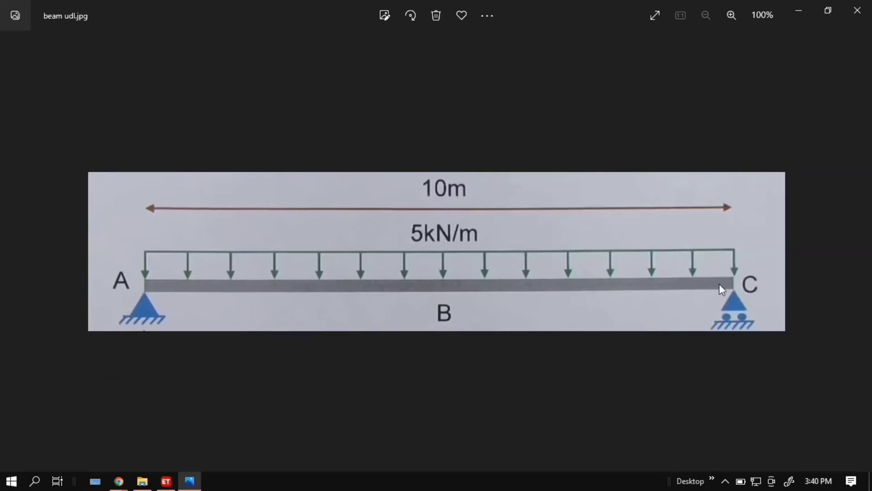
mouse_move(445, 258)
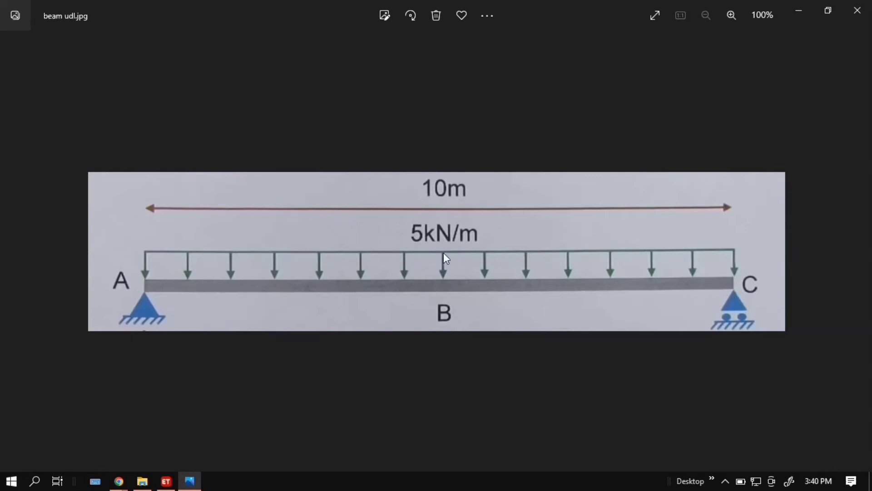
mouse_move(166, 481)
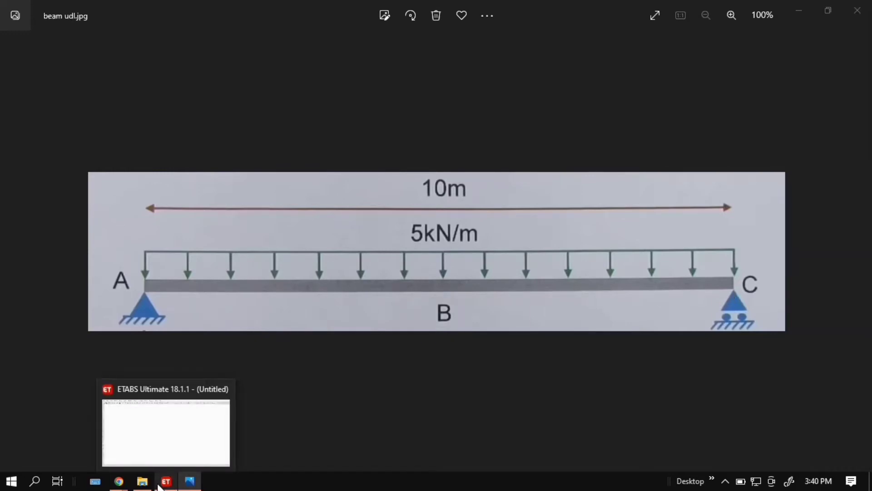
Enter 2 grid lines in X and 1 in Y in Quick Templates, dismissing the zero-value error.
left_click(166, 481)
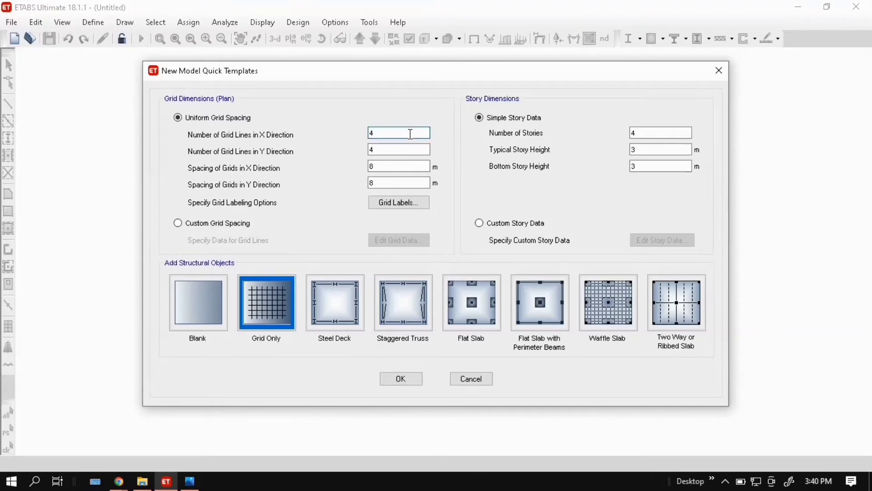
type("2")
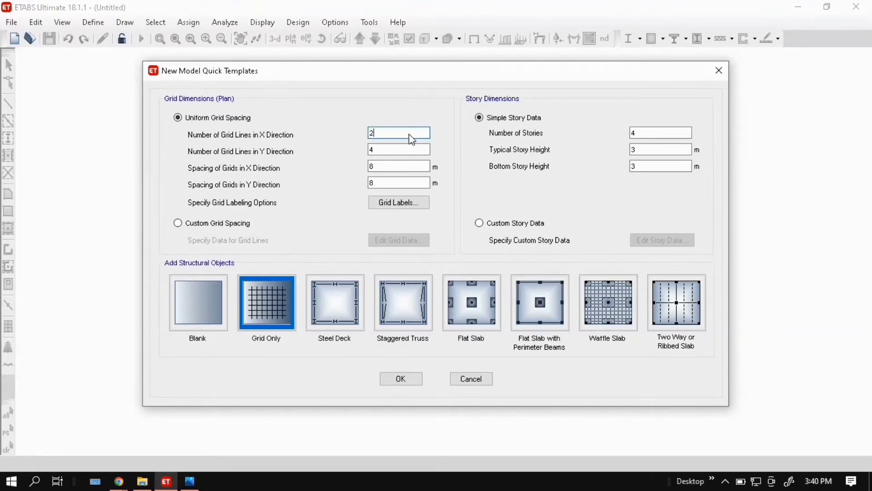
left_click(399, 149)
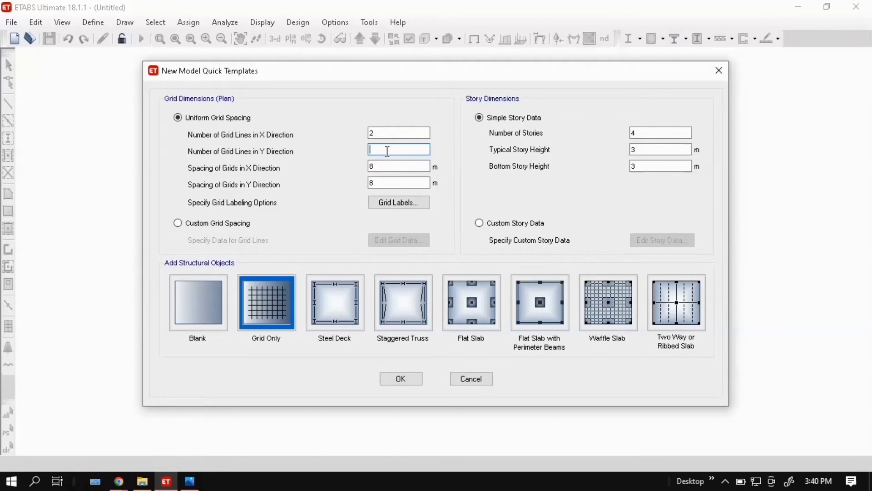
type("1")
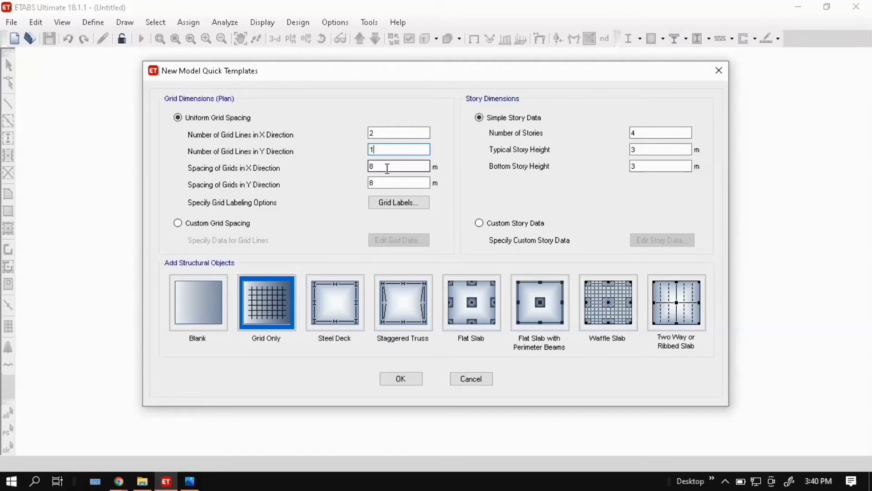
type("0")
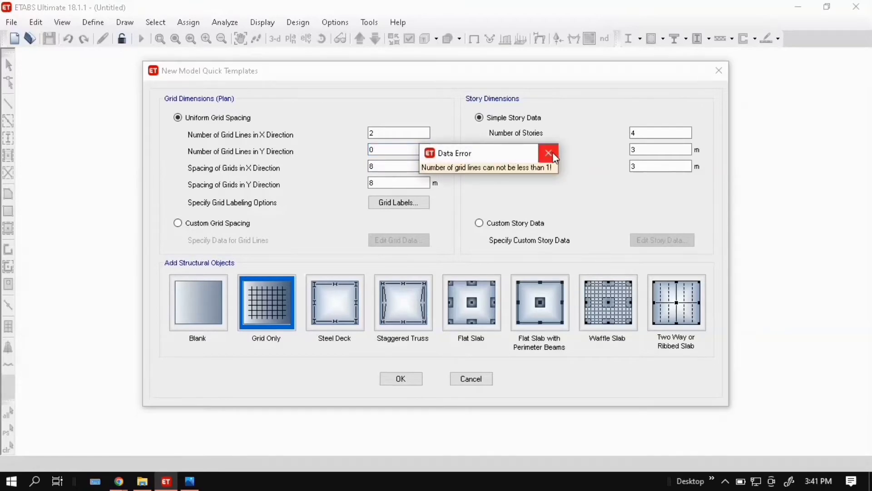
left_click(548, 153)
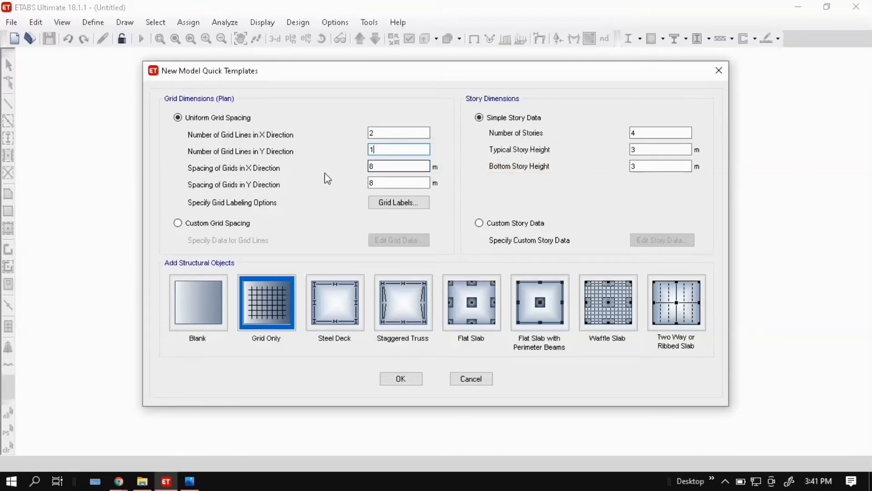
mouse_move(258, 184)
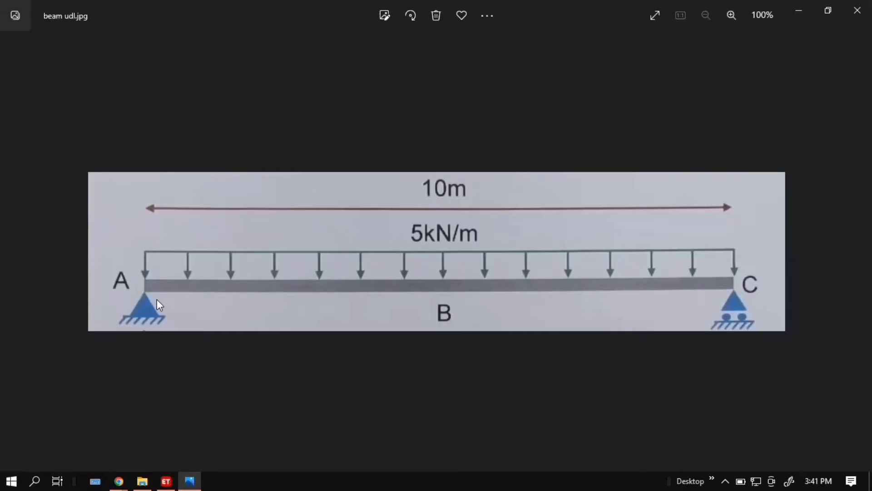
mouse_move(589, 202)
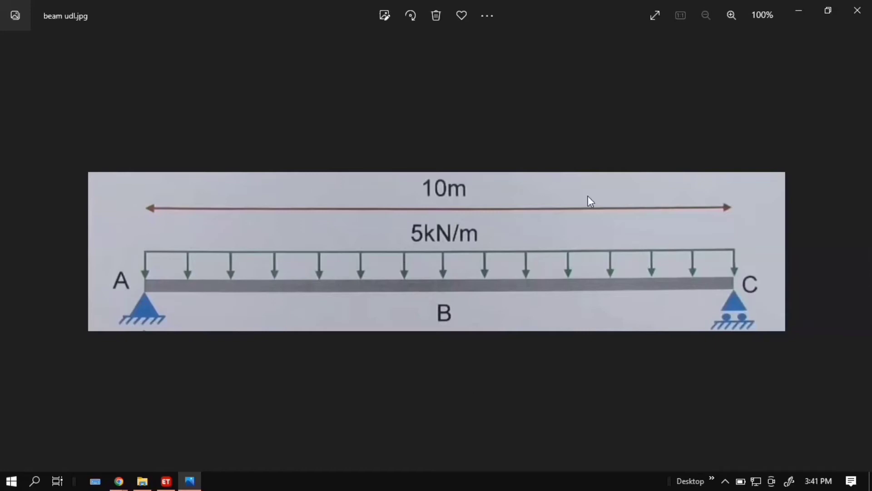
Return to the ETABS model setup after checking the 10 m span on the sketch.
left_click(166, 480)
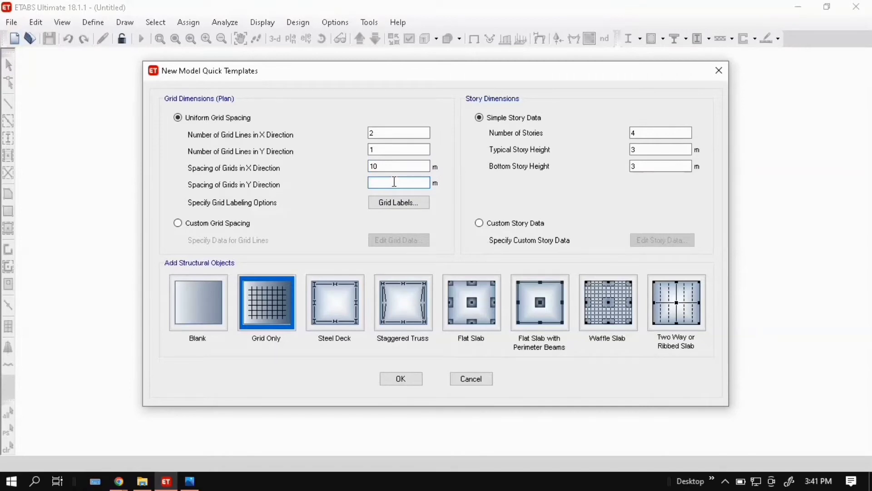
Enter Y spacing 1 m, 1 story, and typical and bottom story heights of 1 m.
type("1")
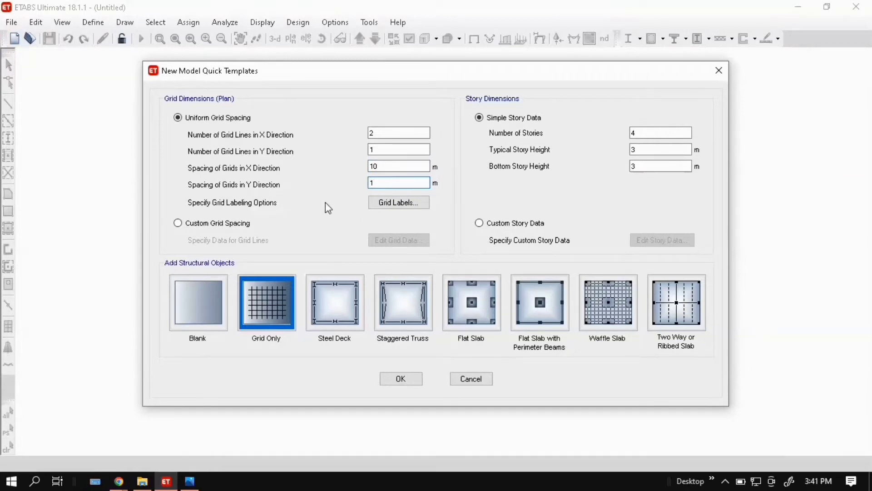
left_click(660, 133)
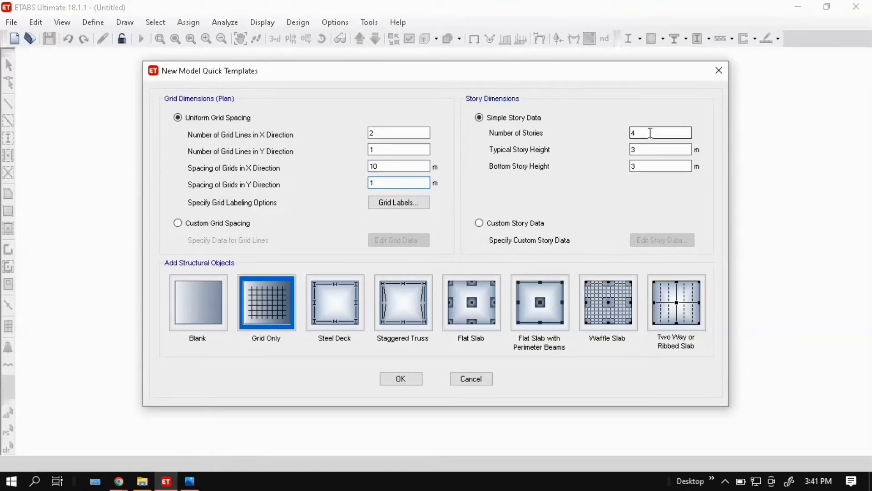
type("1")
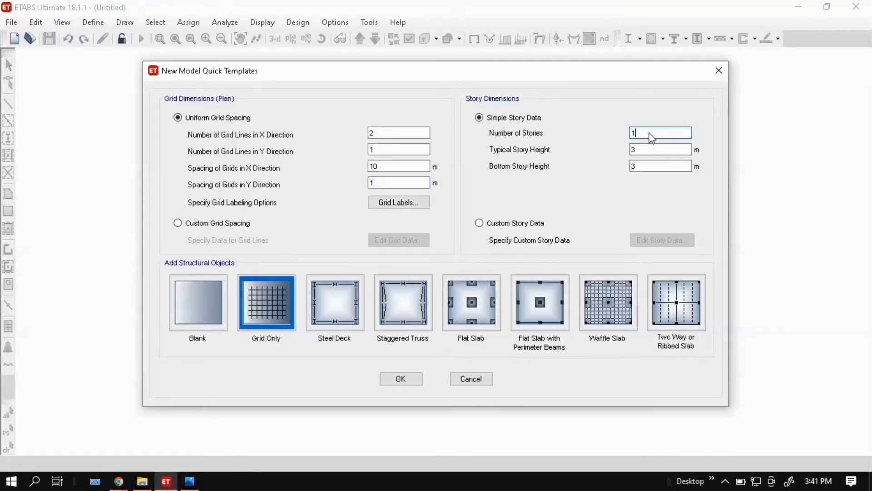
left_click(660, 150)
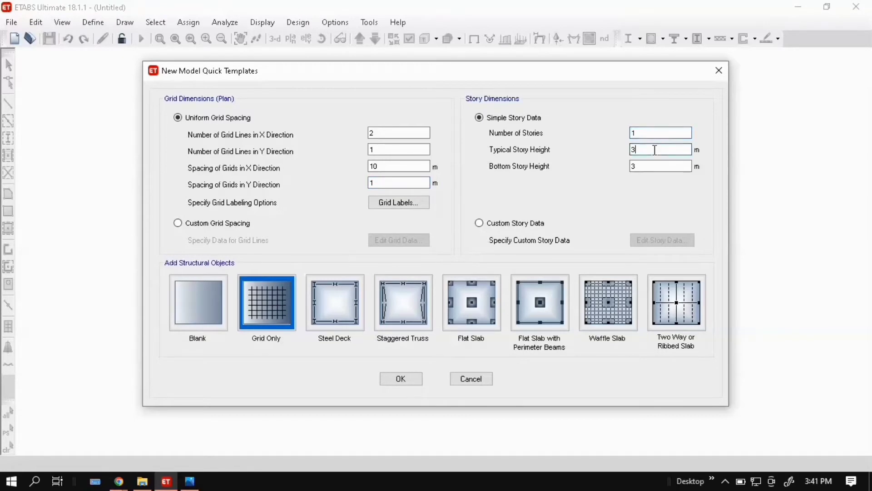
type("1")
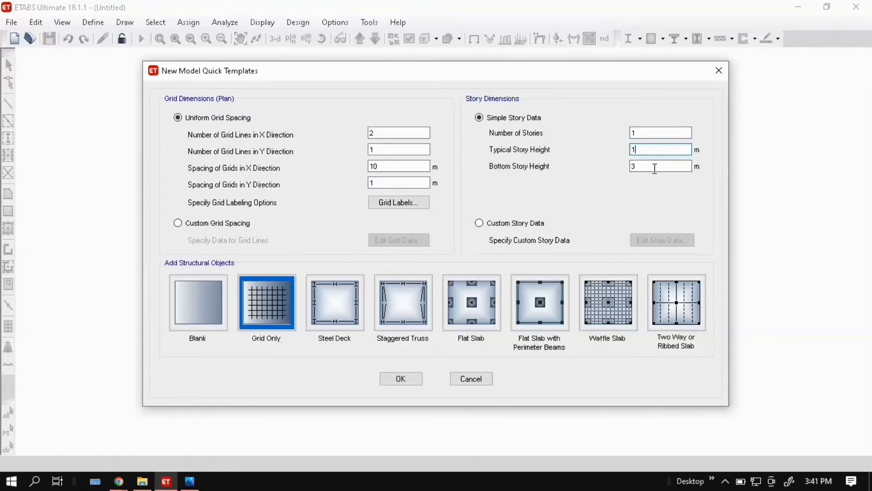
type("1")
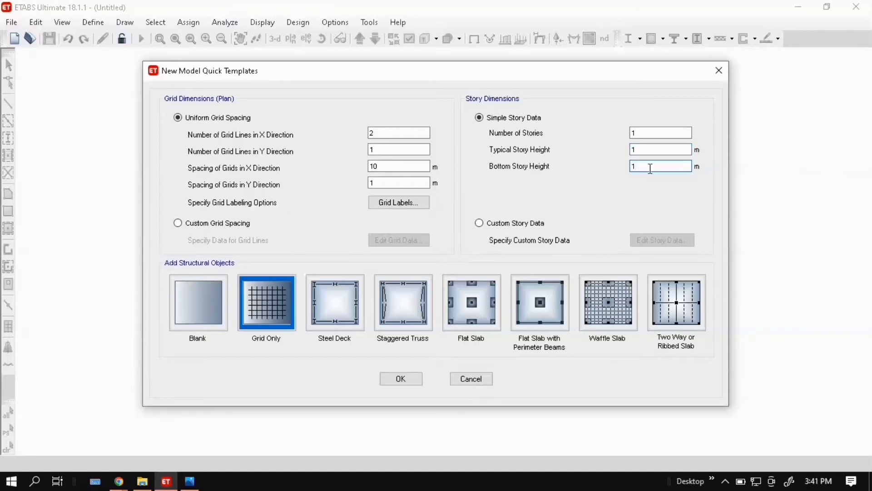
mouse_move(159, 289)
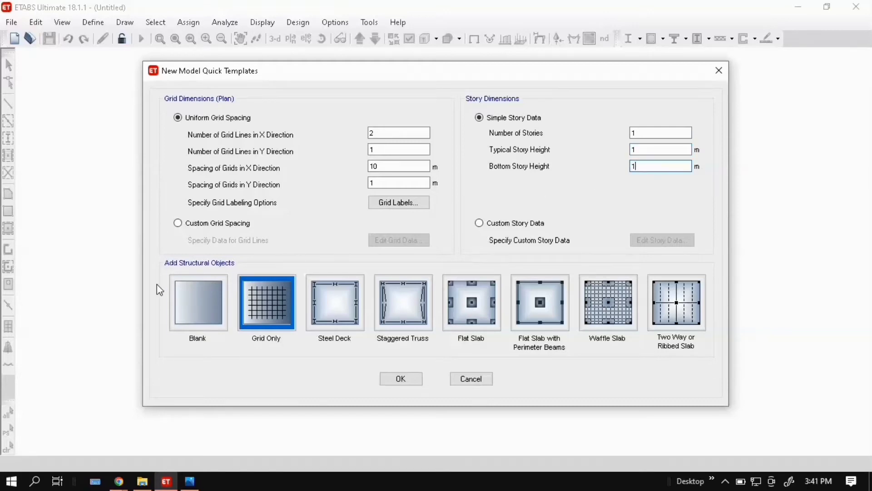
mouse_move(255, 364)
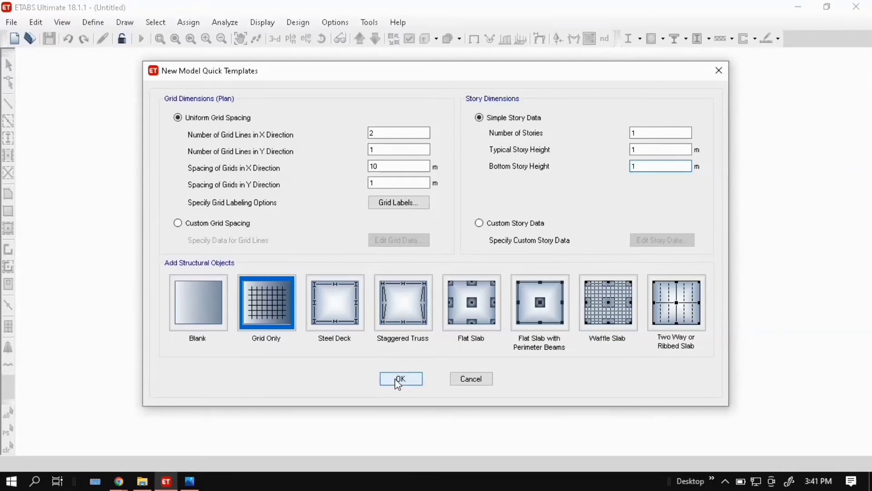
left_click(400, 379)
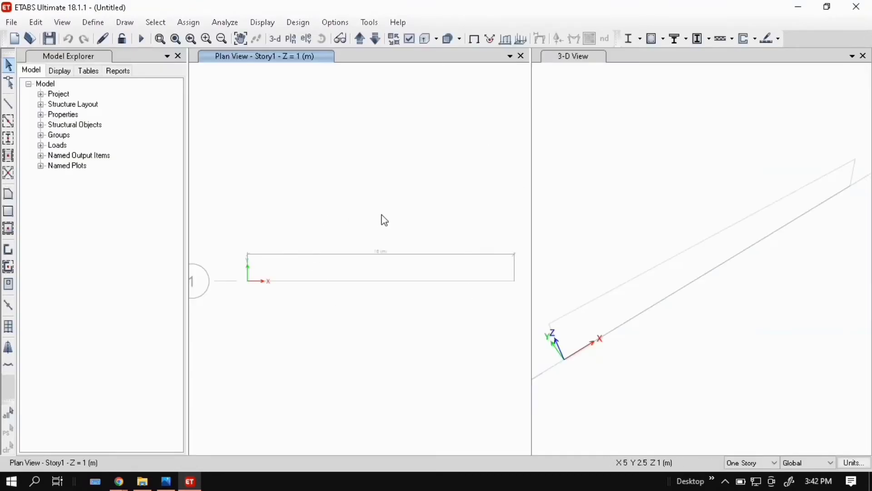
mouse_move(735, 243)
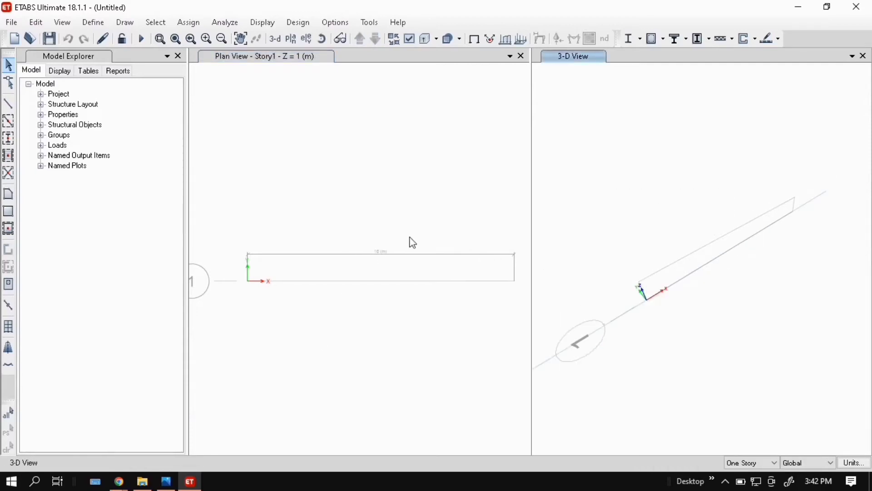
mouse_move(338, 280)
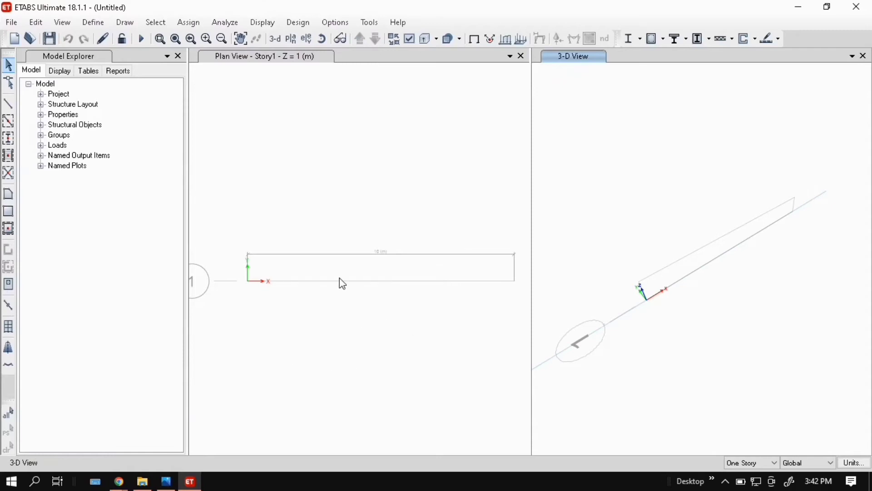
mouse_move(339, 257)
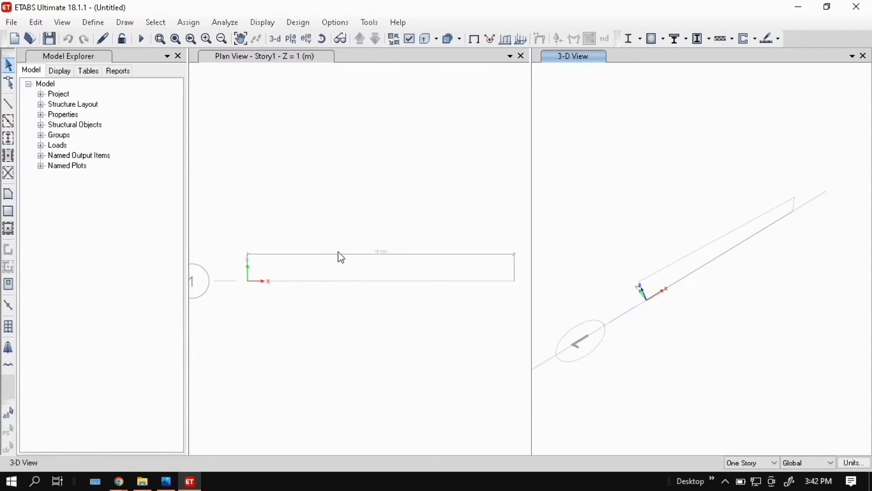
mouse_move(447, 292)
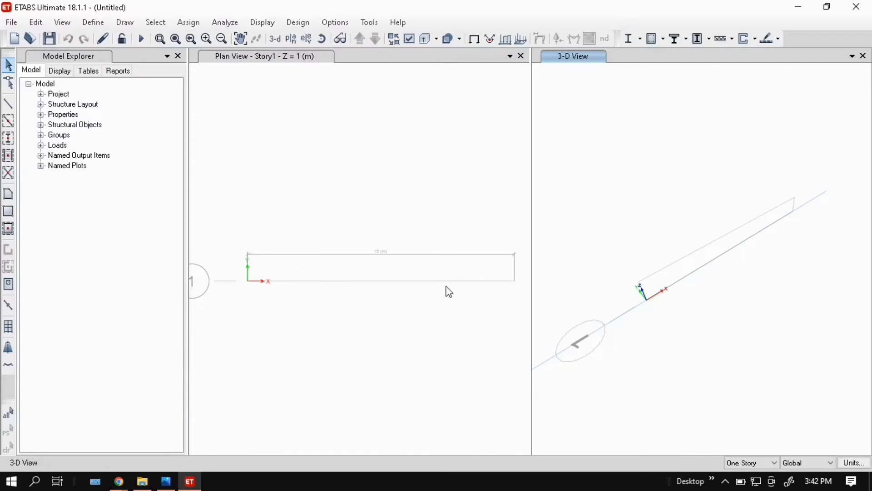
mouse_move(270, 272)
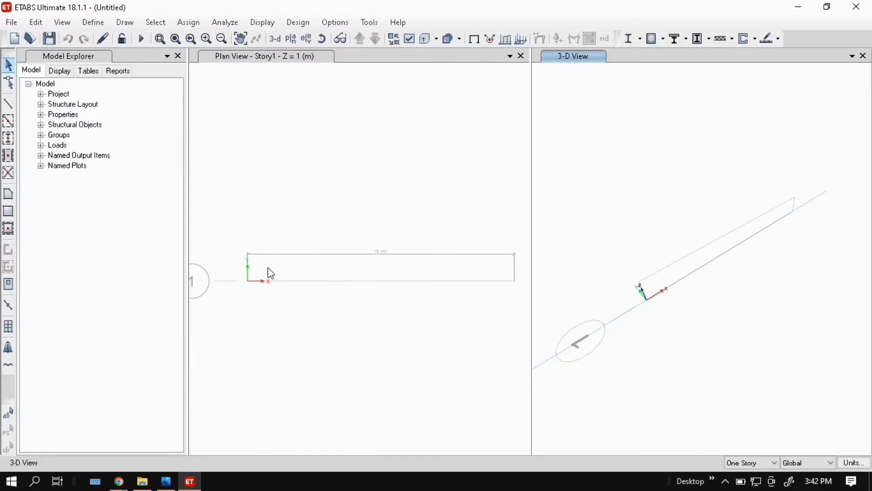
mouse_move(492, 272)
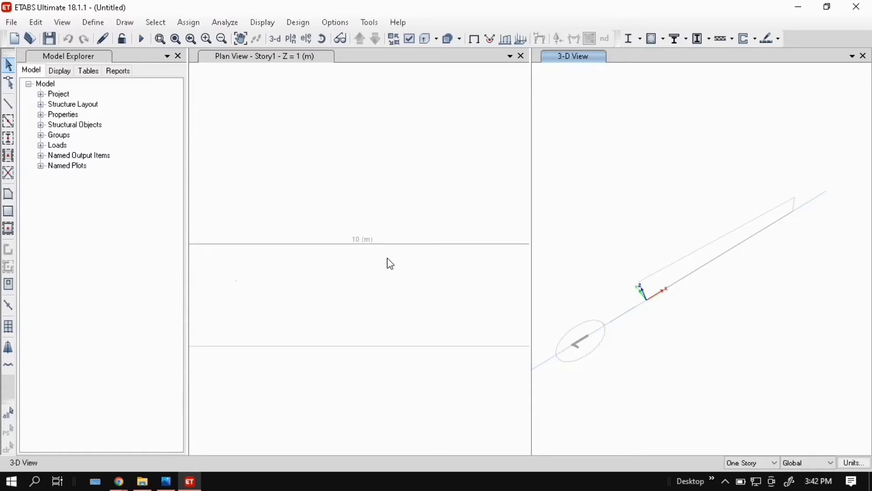
mouse_move(385, 234)
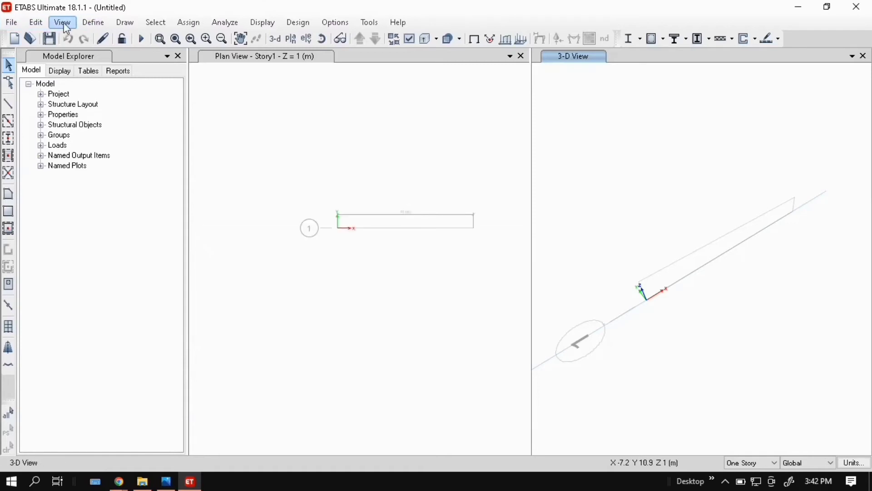
Show the Define menu listing material and section properties.
left_click(93, 22)
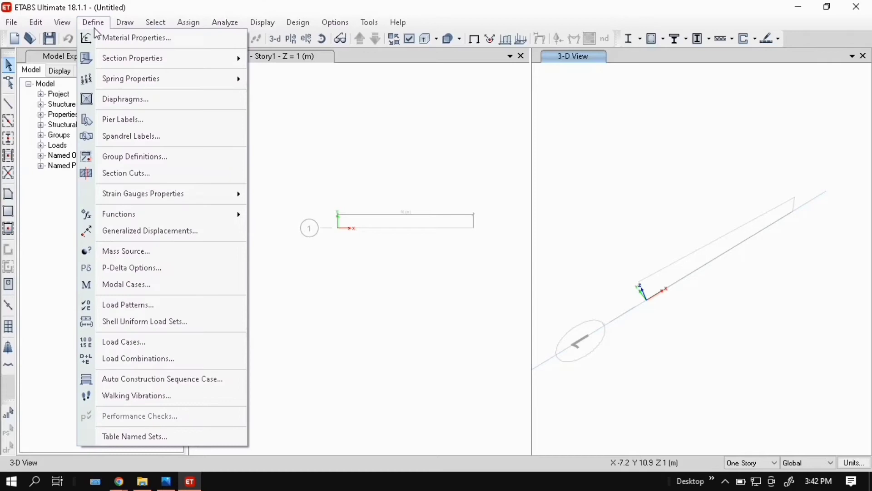
mouse_move(116, 58)
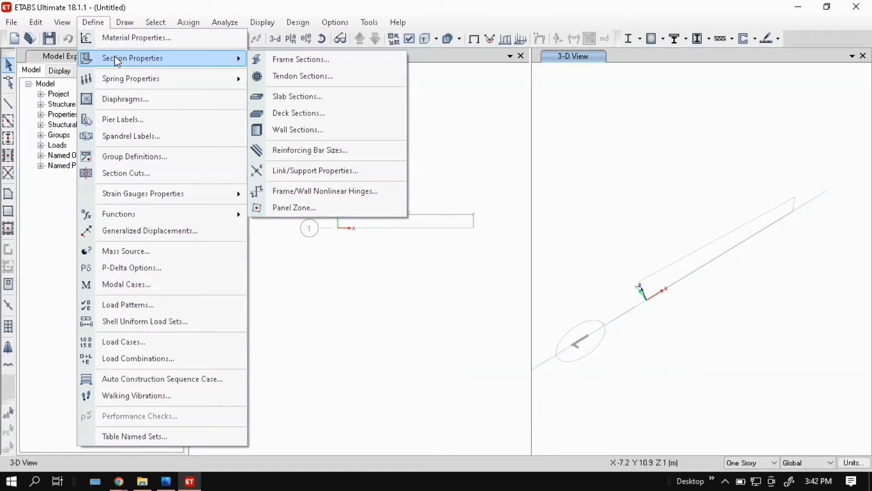
mouse_move(137, 38)
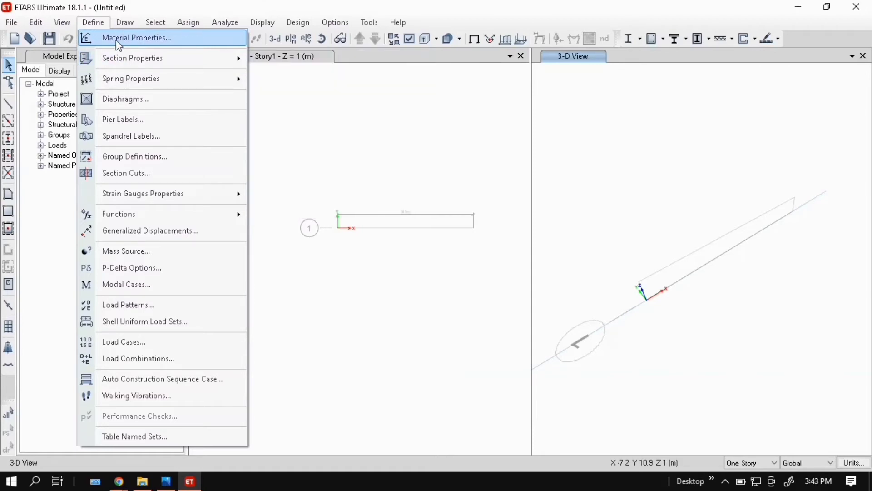
Add a new Concrete material under the Indian standard with grade M20.
left_click(139, 38)
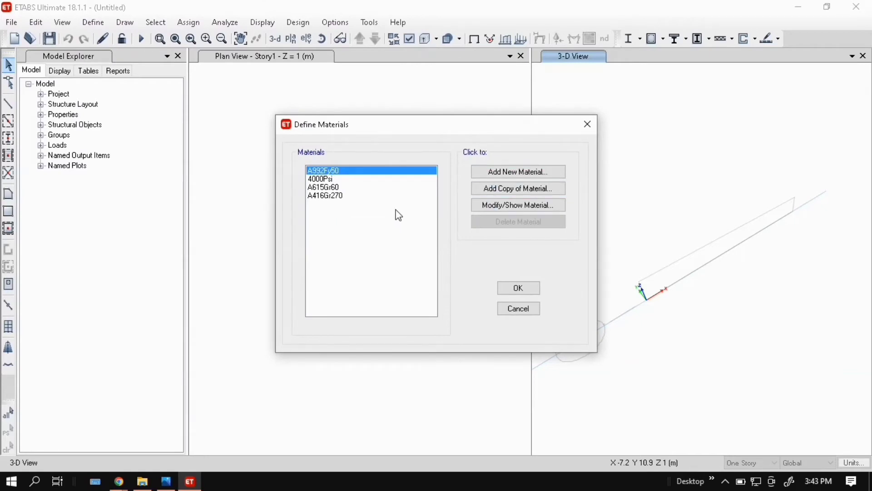
mouse_move(362, 206)
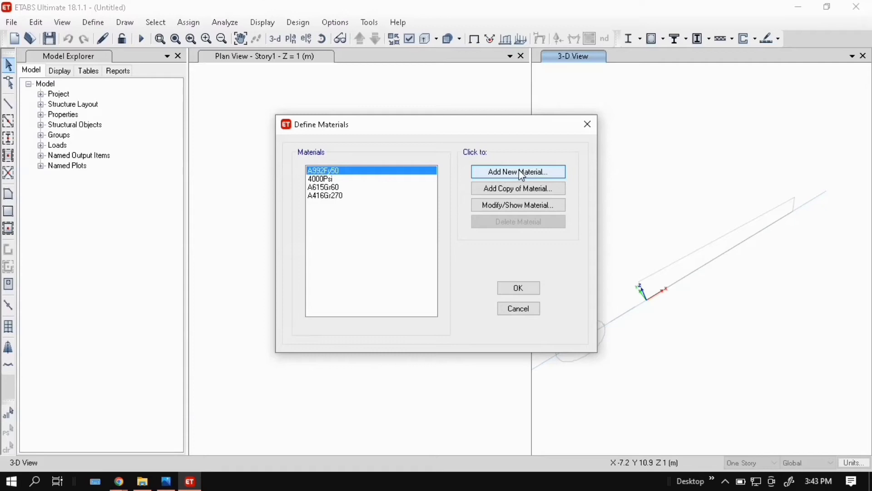
left_click(519, 171)
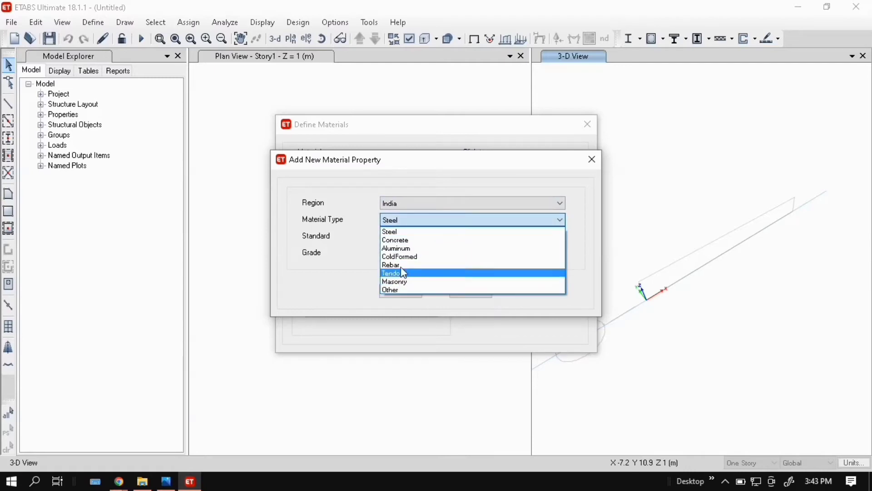
left_click(395, 240)
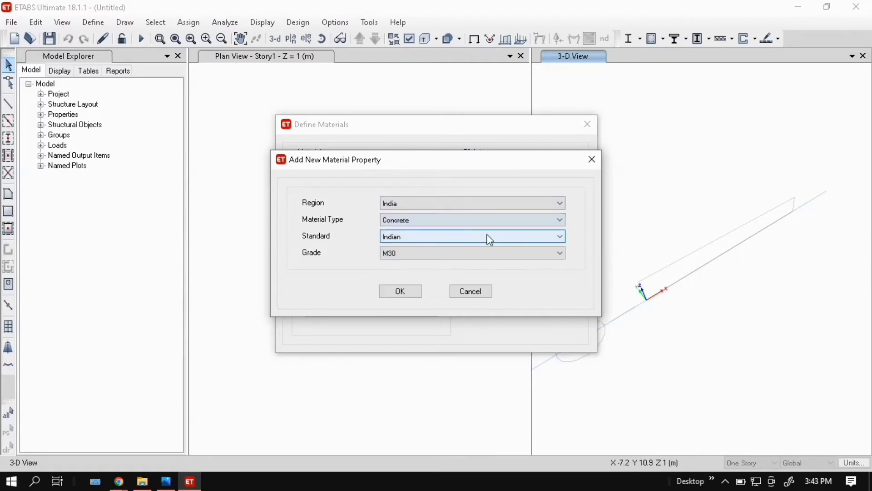
left_click(558, 236)
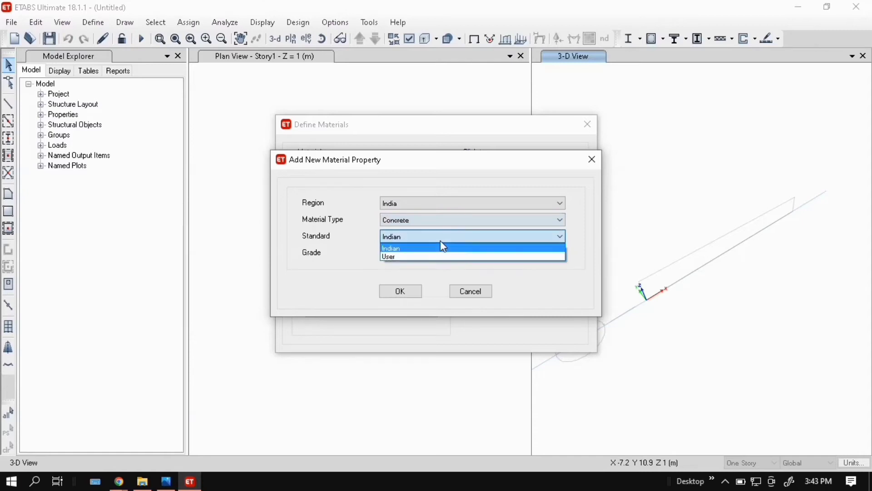
left_click(409, 247)
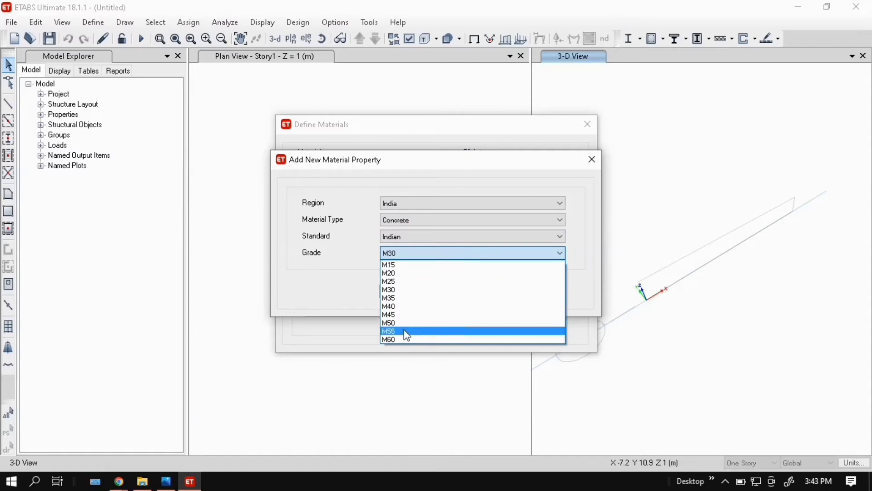
mouse_move(404, 290)
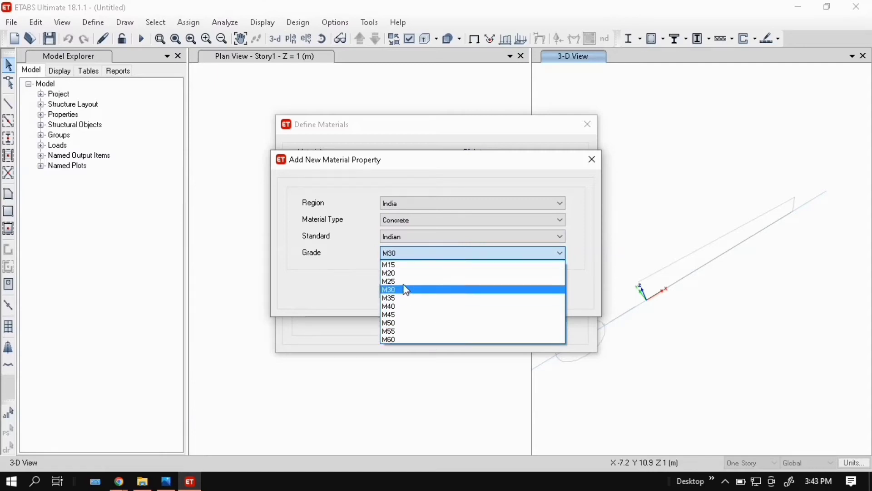
left_click(389, 272)
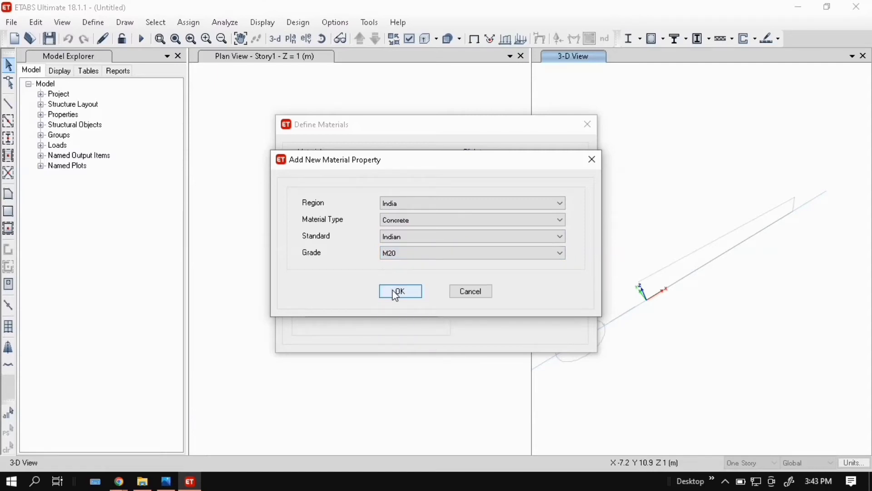
left_click(400, 291)
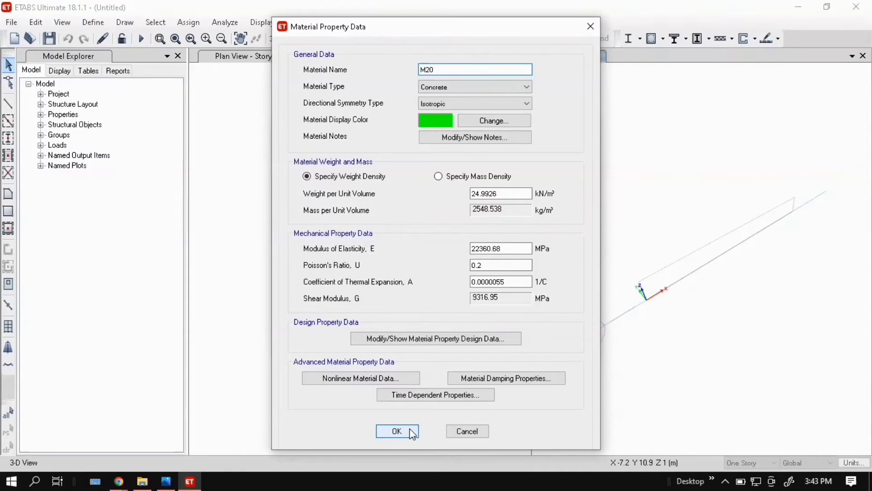
mouse_move(601, 267)
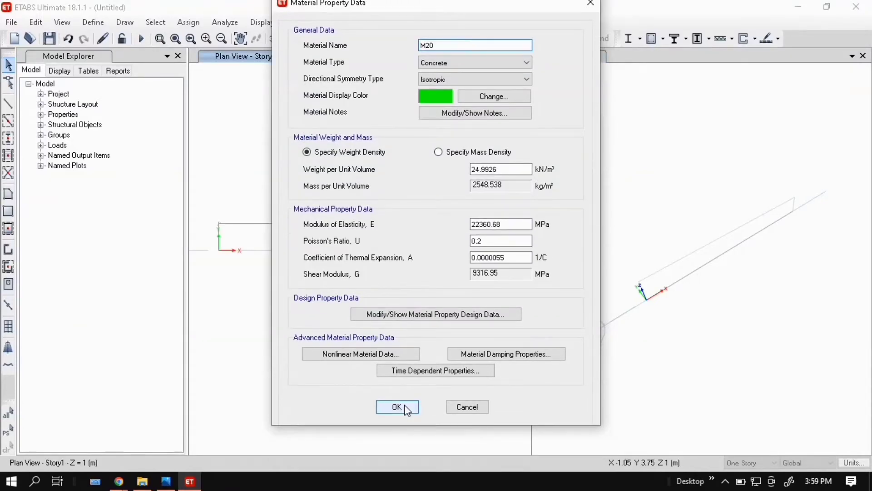
Accept the M20 data, then add HYSD Grade 415 rebar and discard the duplicate.
left_click(397, 406)
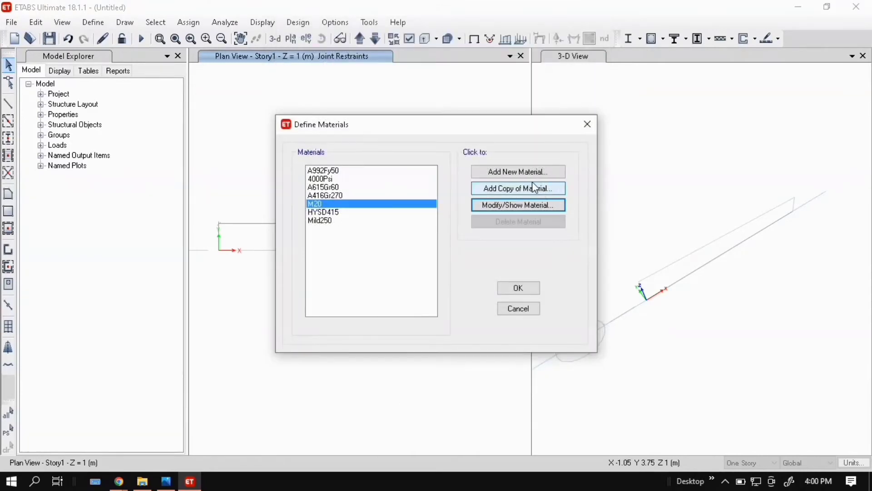
left_click(518, 171)
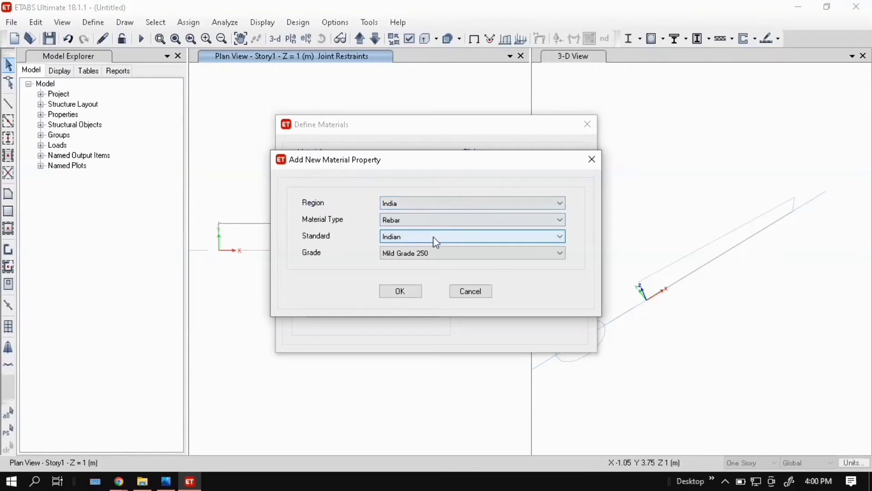
left_click(559, 253)
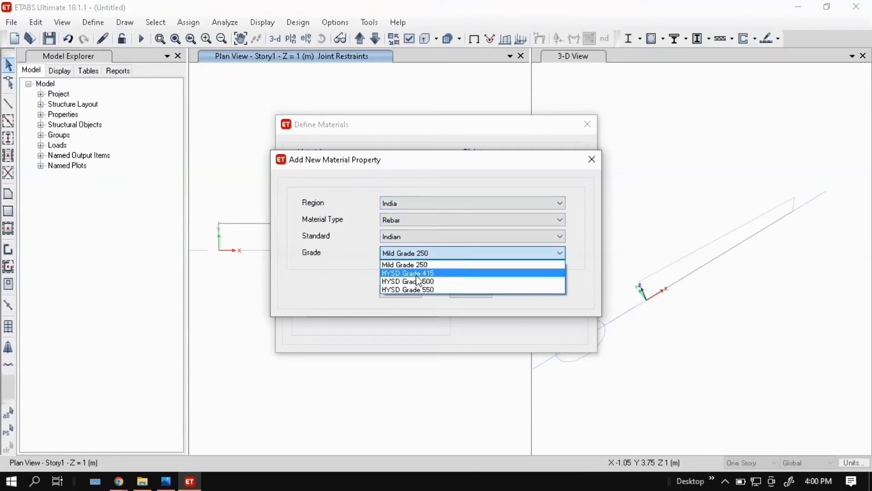
mouse_move(415, 290)
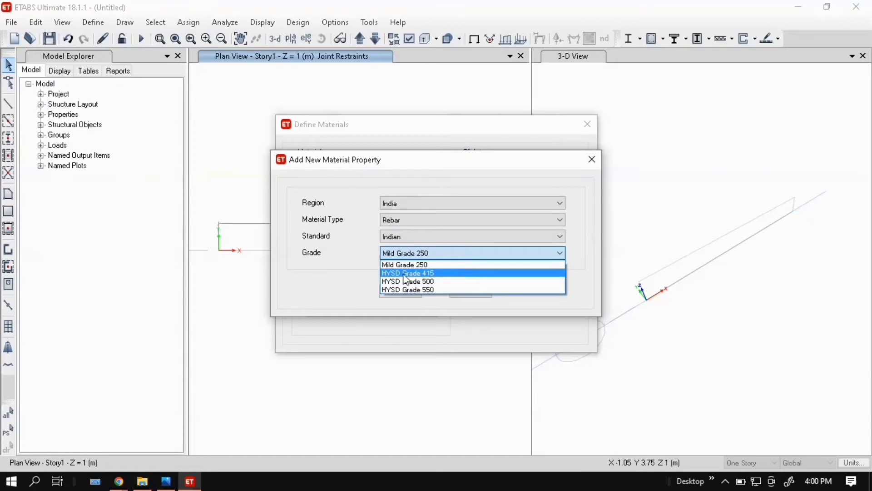
left_click(407, 273)
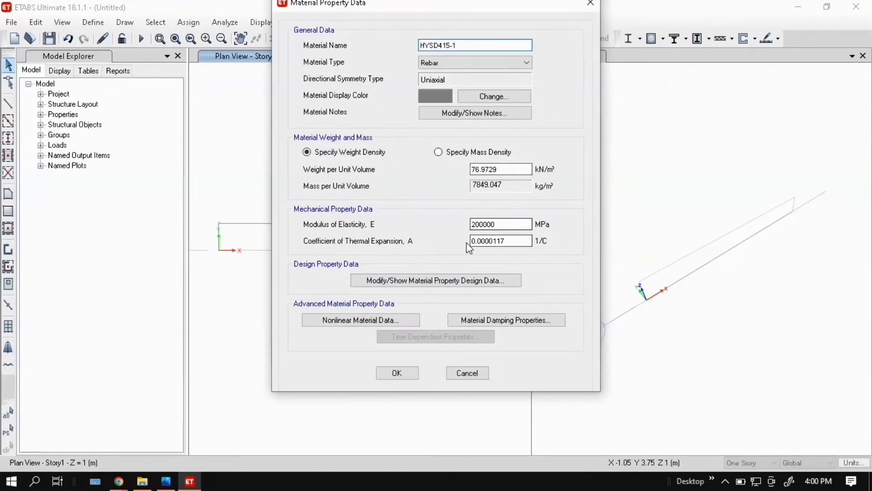
left_click(397, 373)
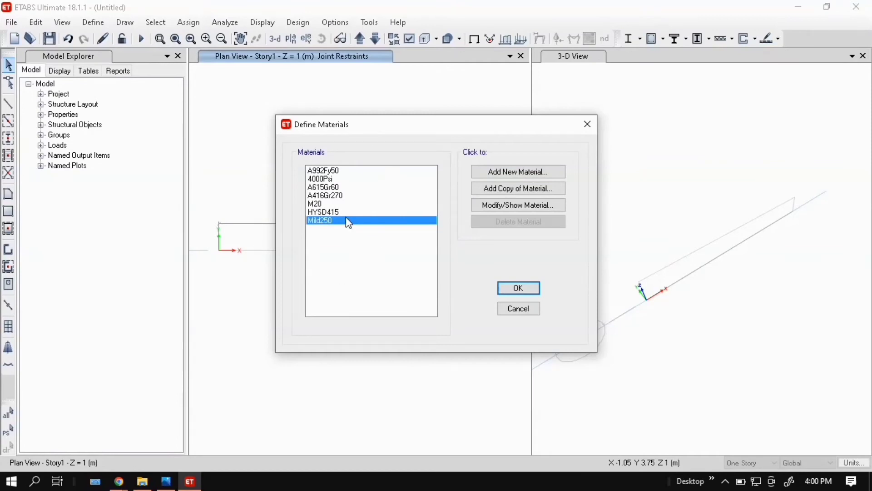
mouse_move(547, 307)
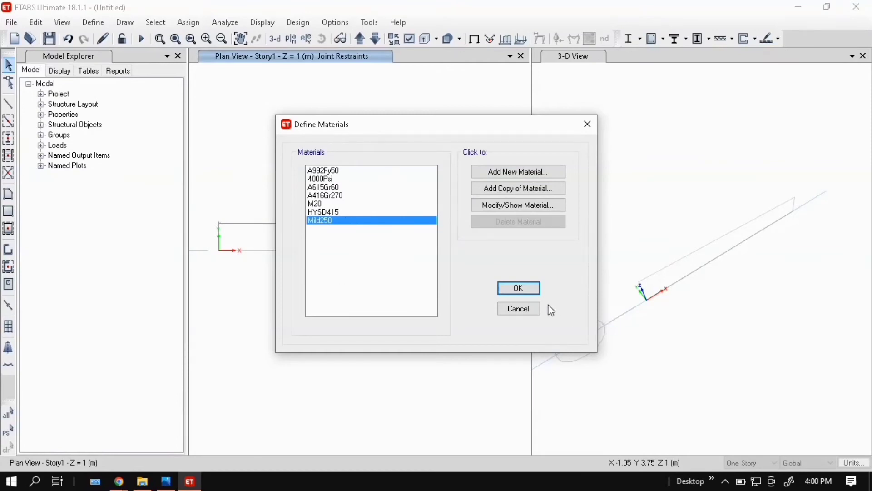
Close the materials list and start a new frame section property under Frame Sections.
left_click(519, 288)
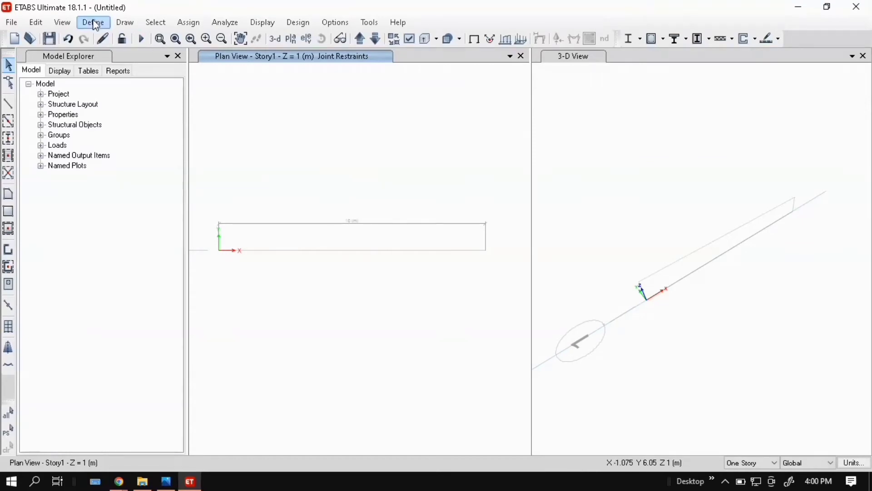
left_click(92, 22)
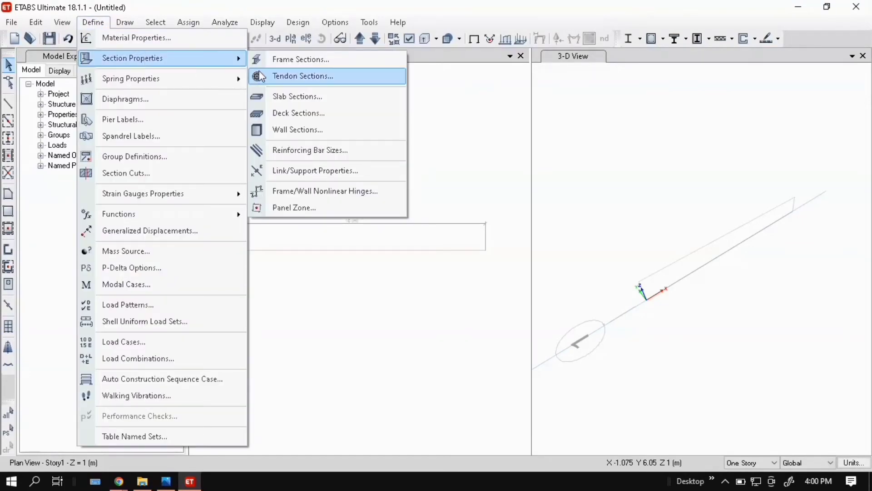
left_click(303, 59)
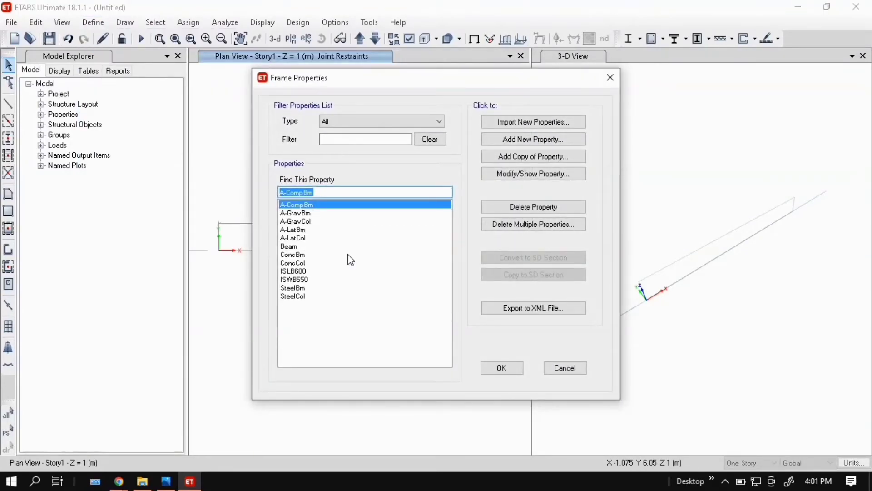
mouse_move(527, 146)
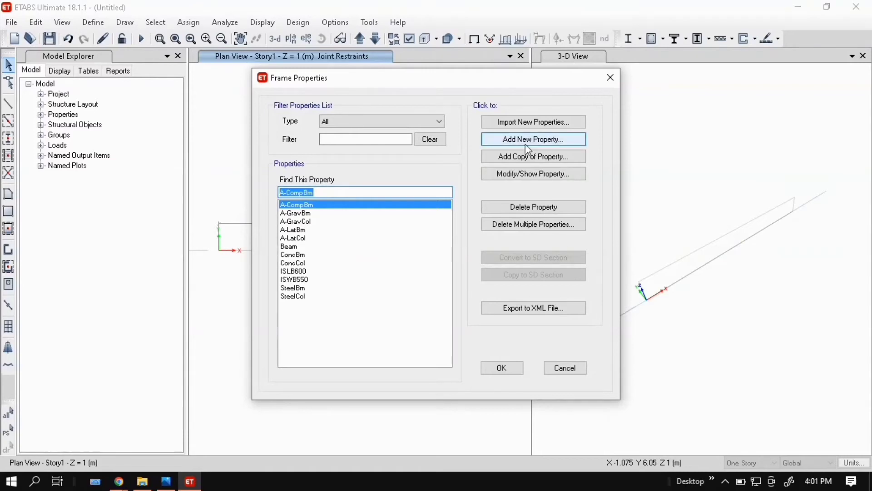
left_click(533, 139)
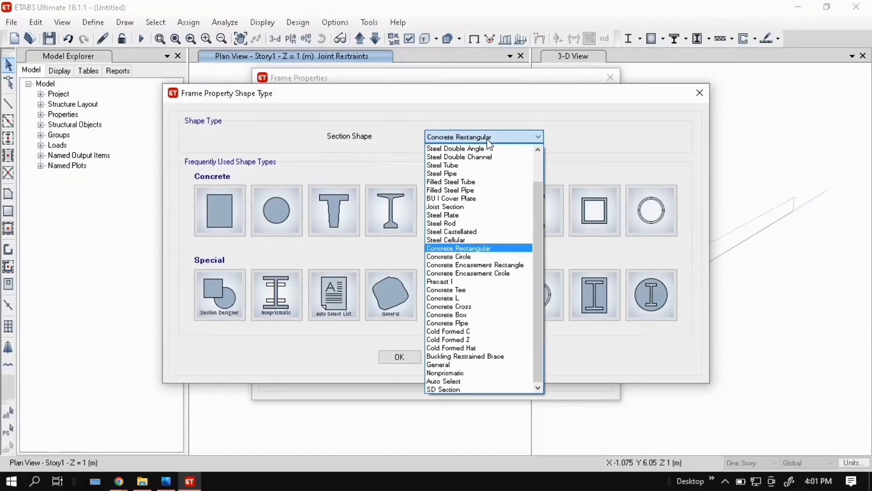
mouse_move(463, 252)
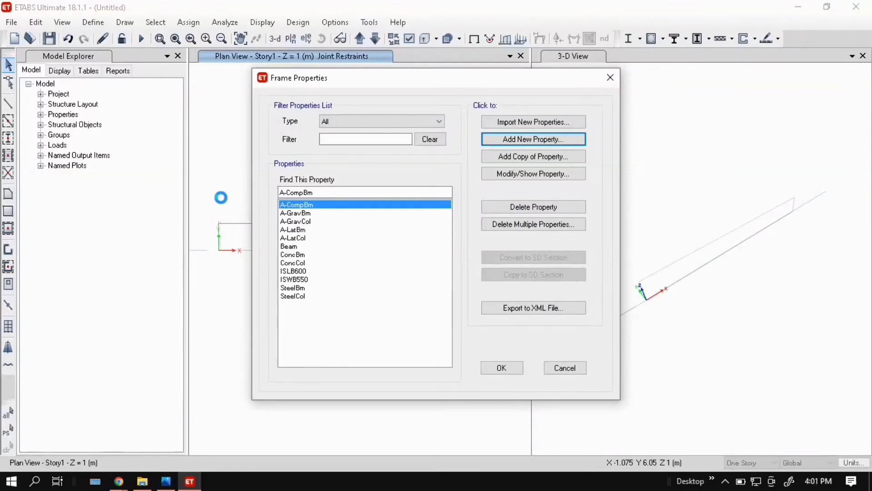
Create a Concrete Rectangular section named beam section in M20, 230 mm deep and 230 mm wide.
left_click(533, 139)
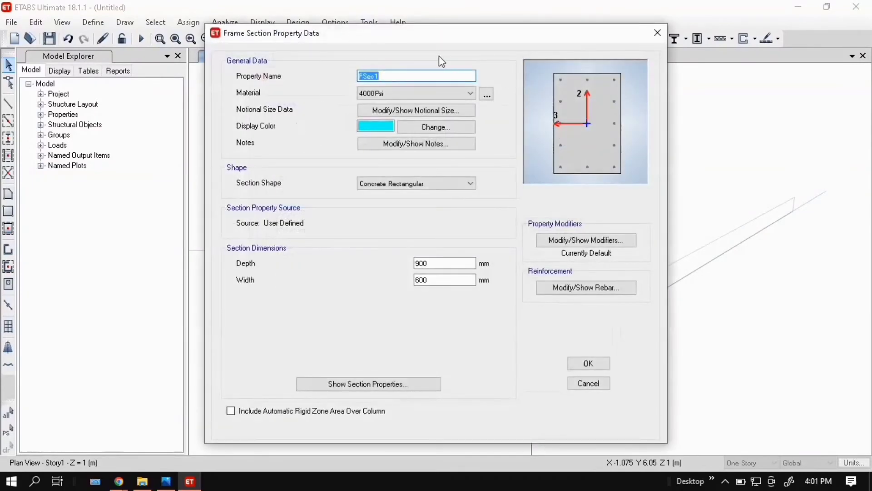
type("beam section")
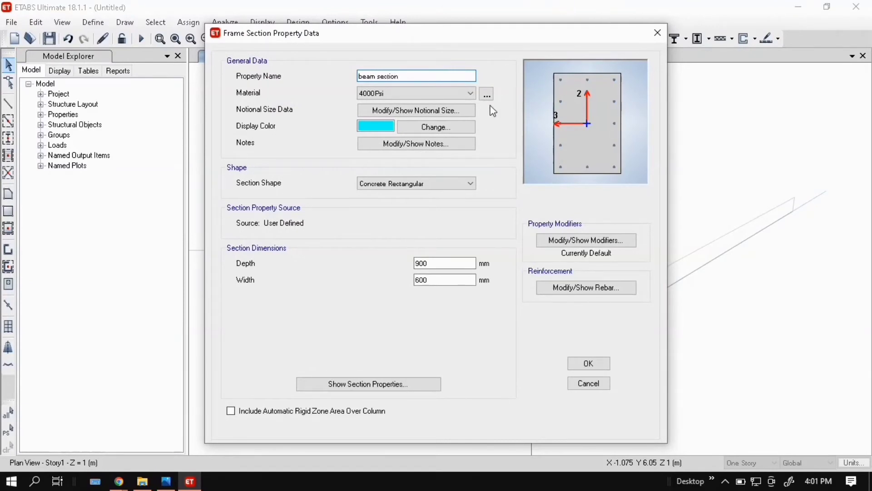
left_click(470, 93)
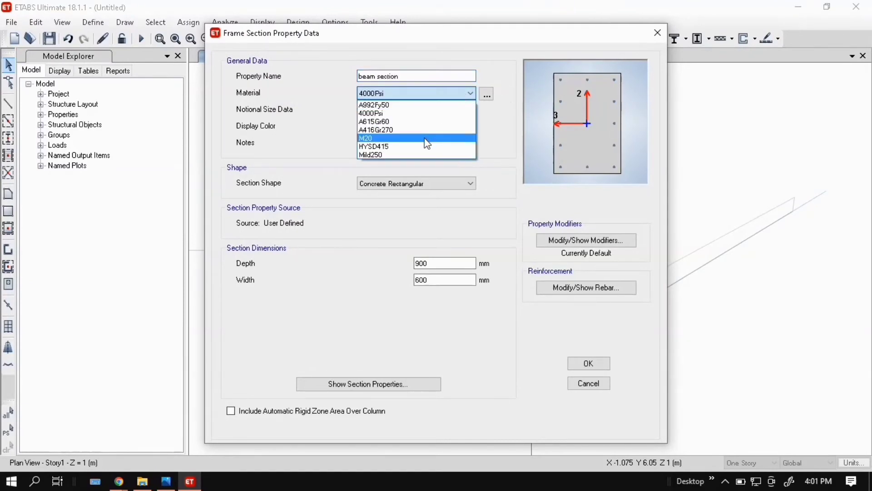
left_click(383, 138)
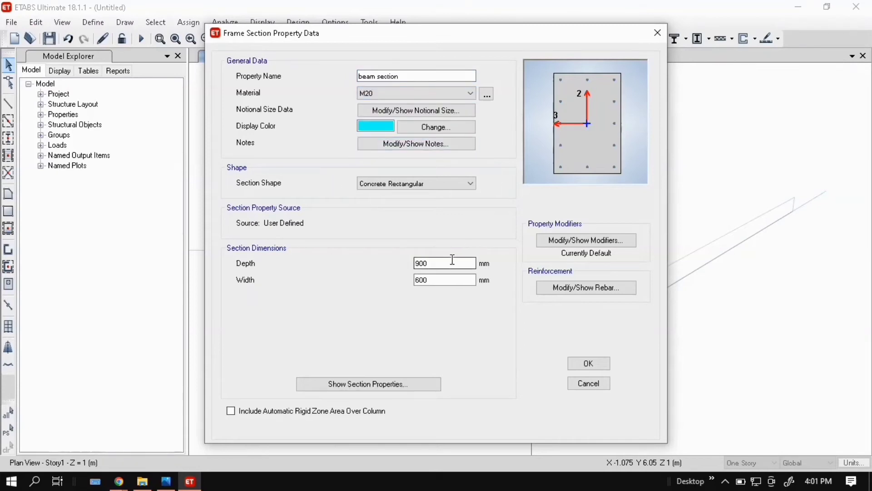
triple_click(444, 263)
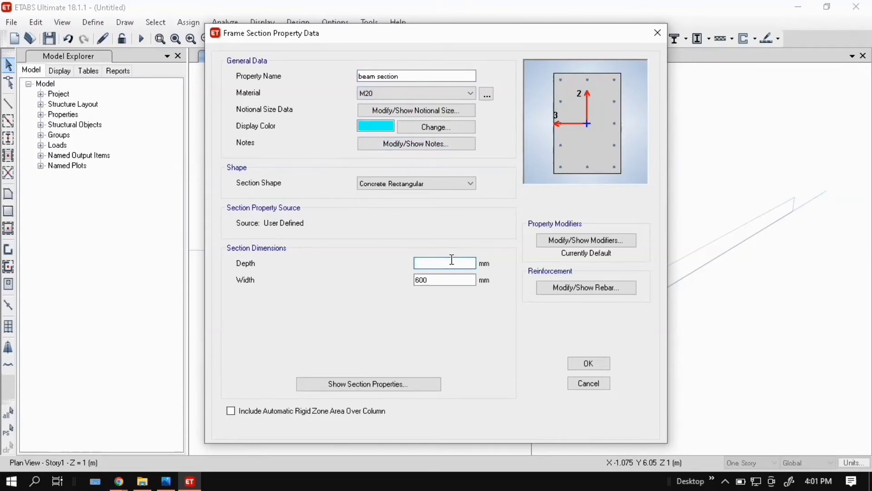
type("230")
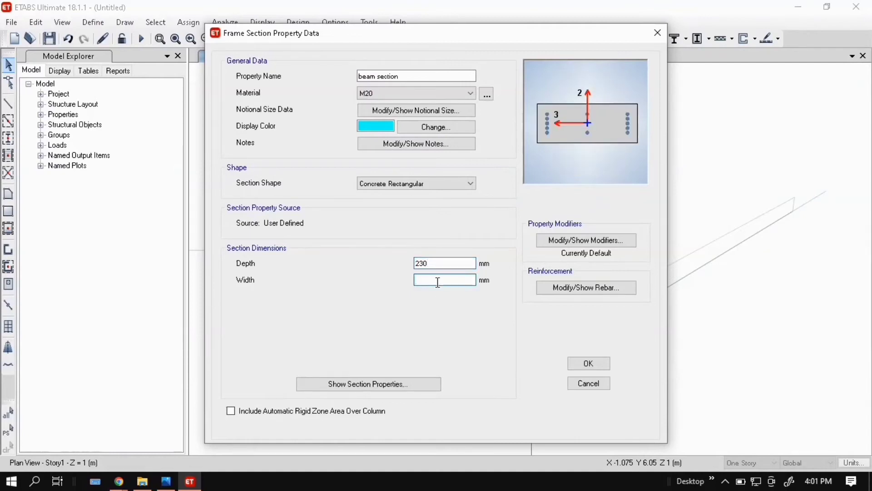
type("230")
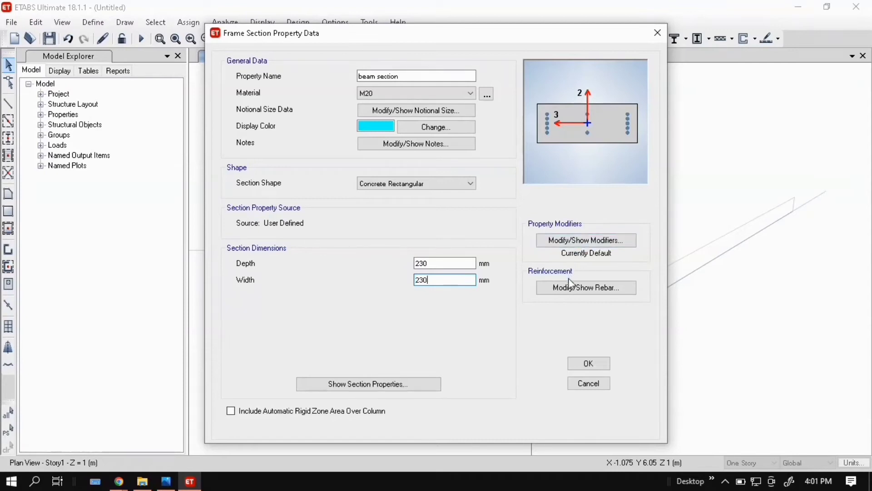
Set M3 beam-only design with HYSD415 bars and Mild250 ties, then accept the section.
left_click(586, 287)
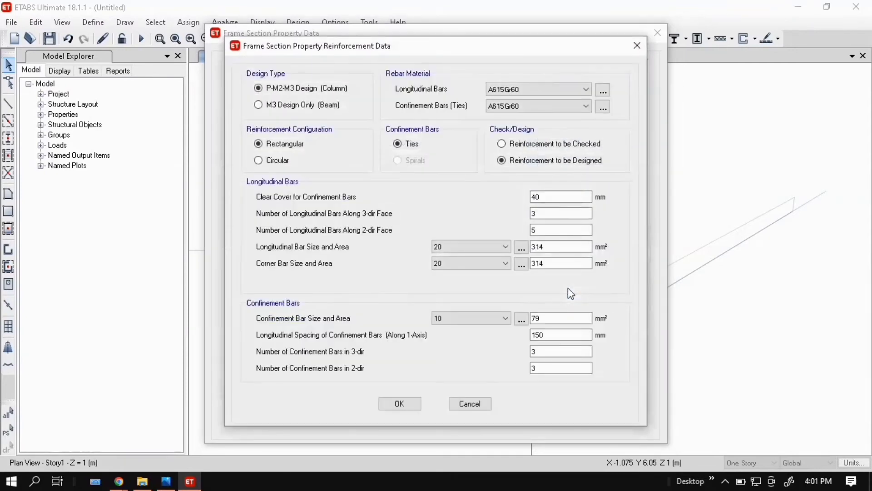
mouse_move(366, 122)
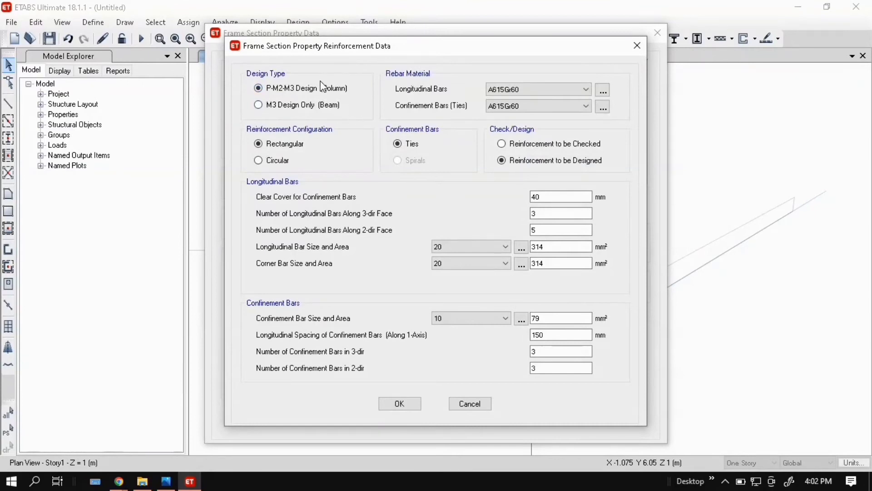
mouse_move(328, 122)
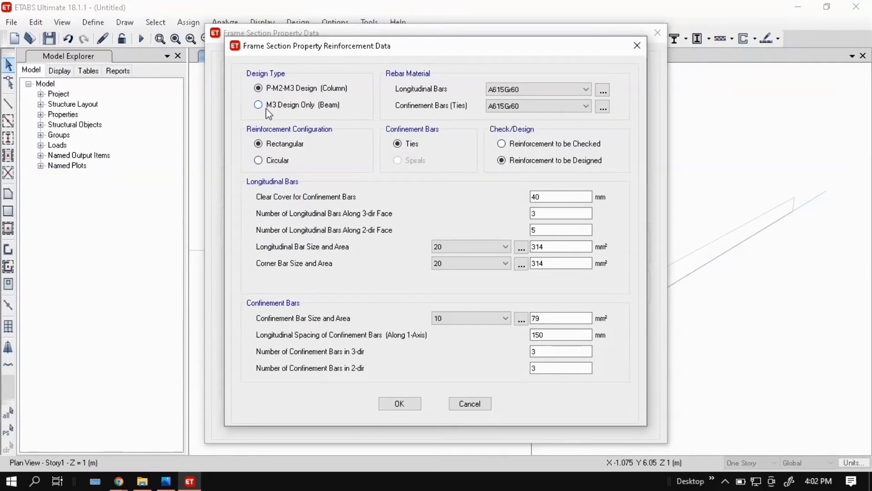
left_click(258, 104)
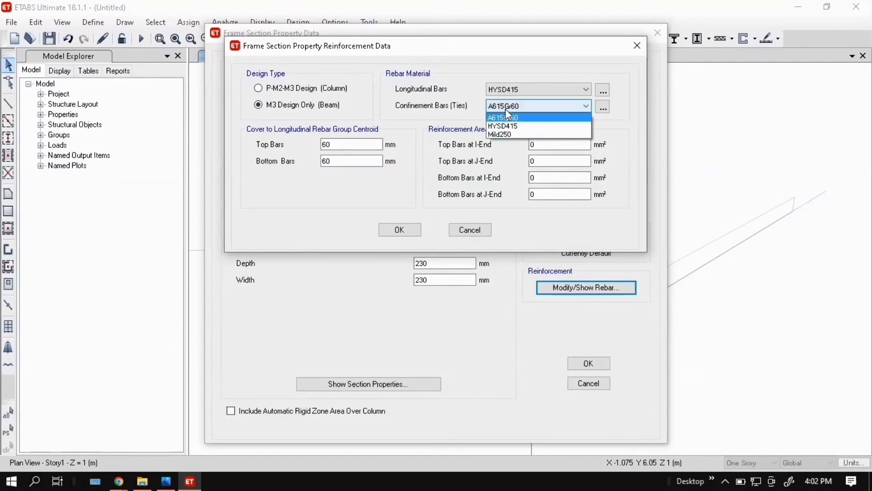
left_click(501, 134)
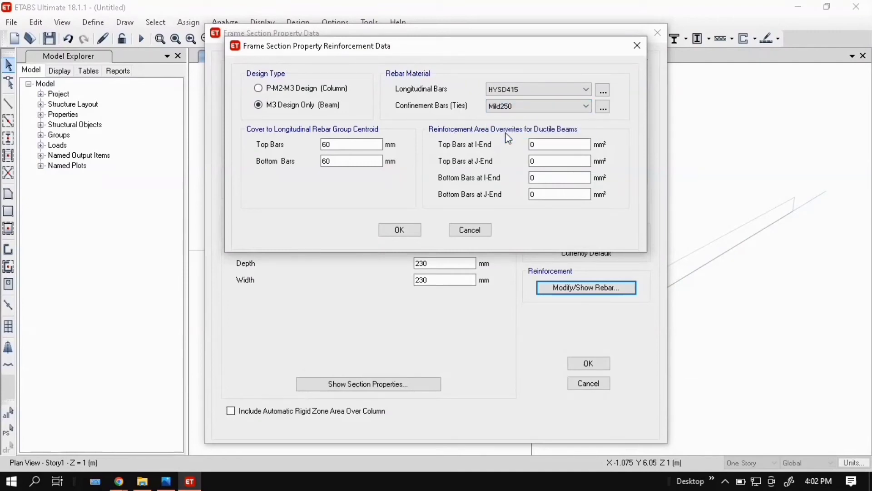
left_click(399, 230)
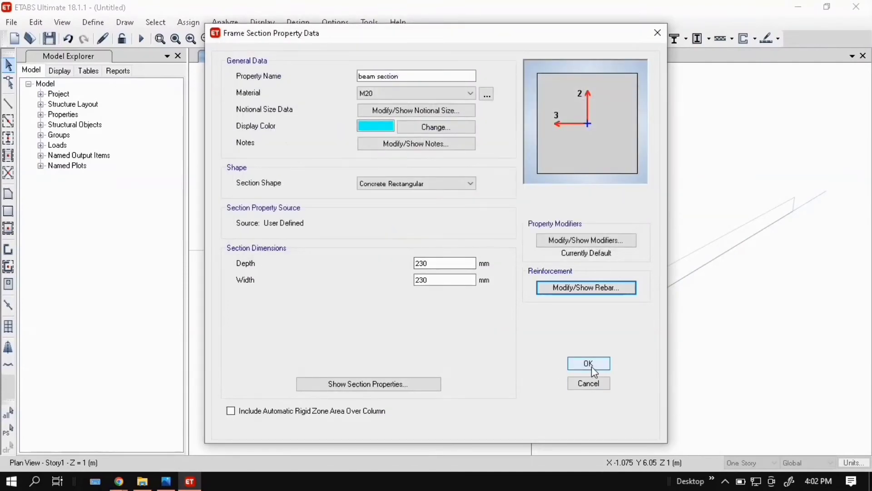
left_click(588, 363)
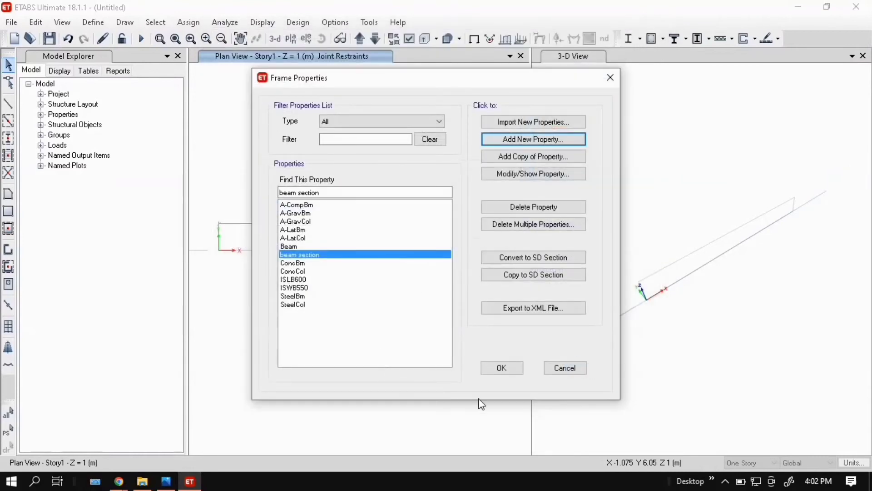
mouse_move(503, 368)
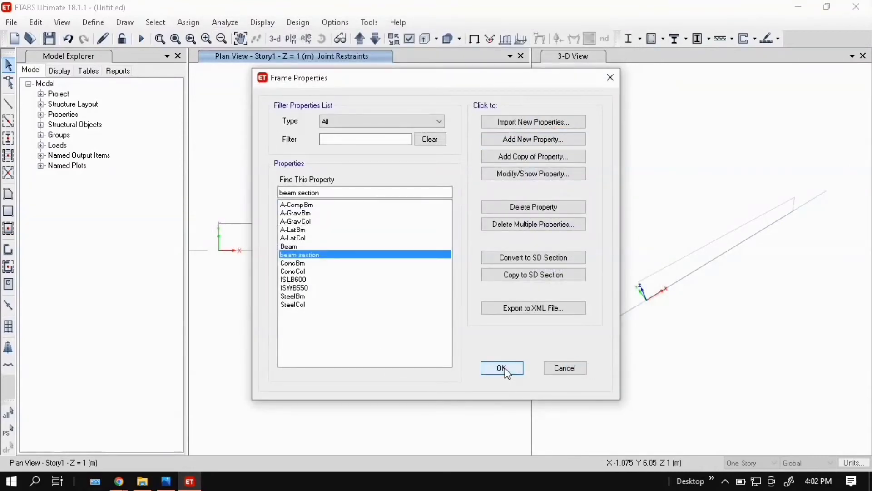
left_click(502, 367)
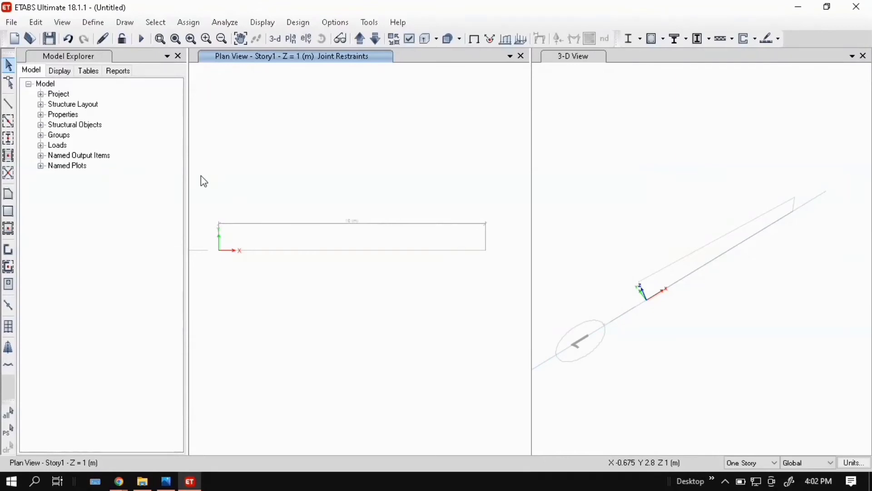
mouse_move(7, 84)
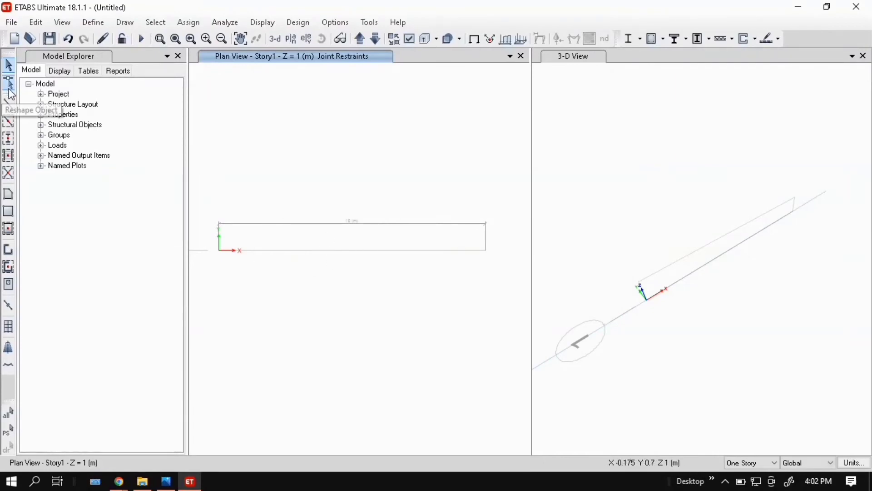
mouse_move(9, 122)
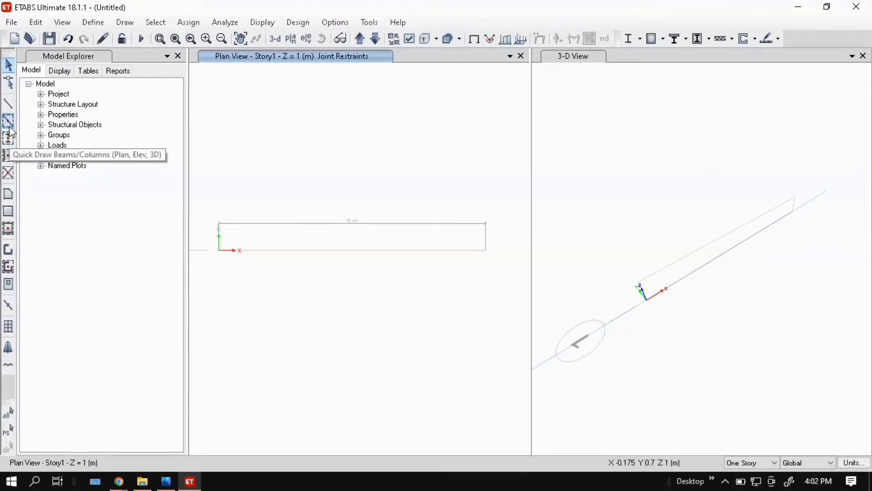
mouse_move(8, 136)
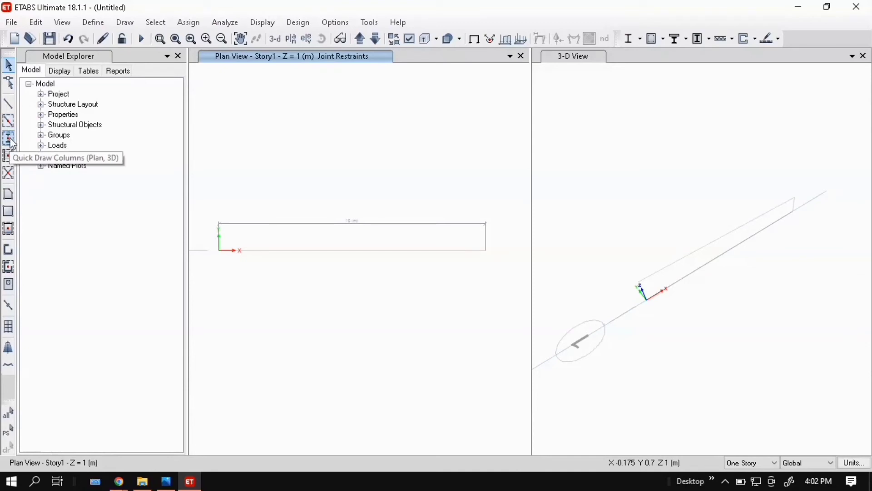
mouse_move(9, 170)
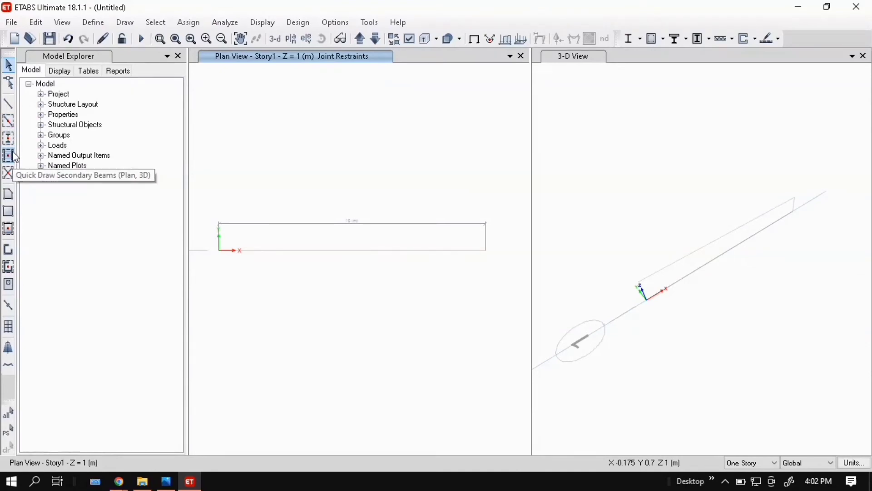
mouse_move(7, 172)
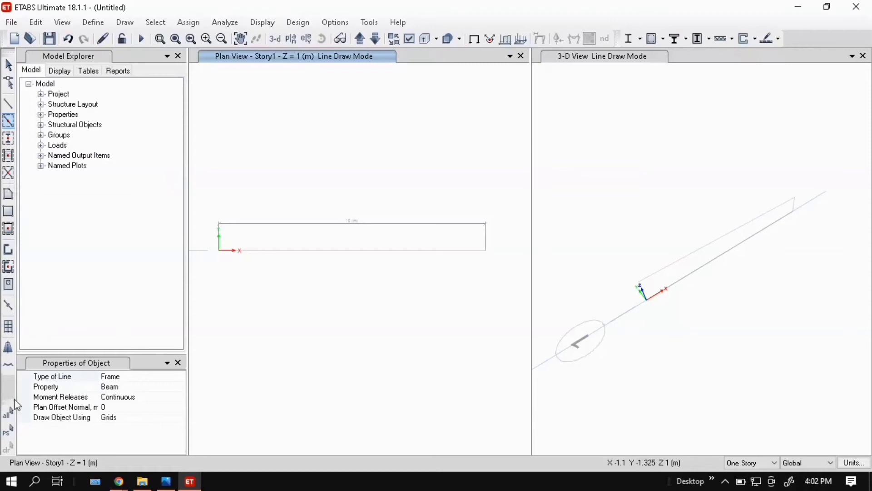
mouse_move(80, 397)
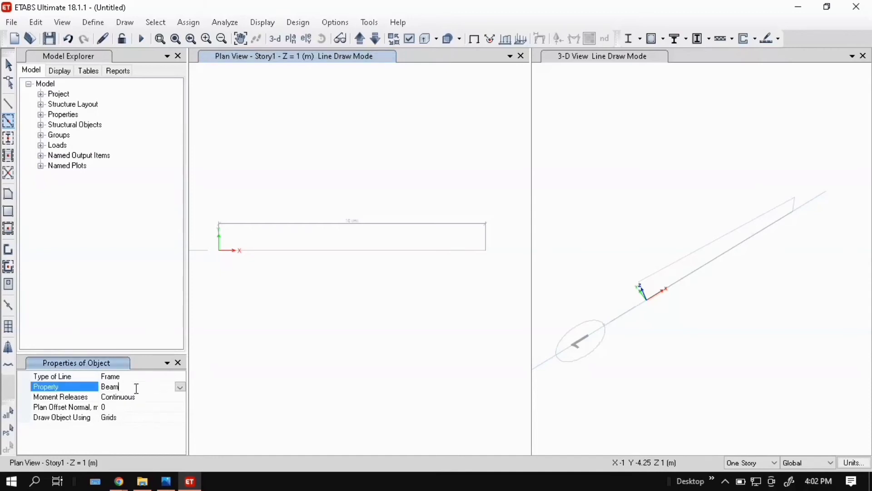
Switch the beam drawing property to the beam section in Properties of Object.
left_click(180, 386)
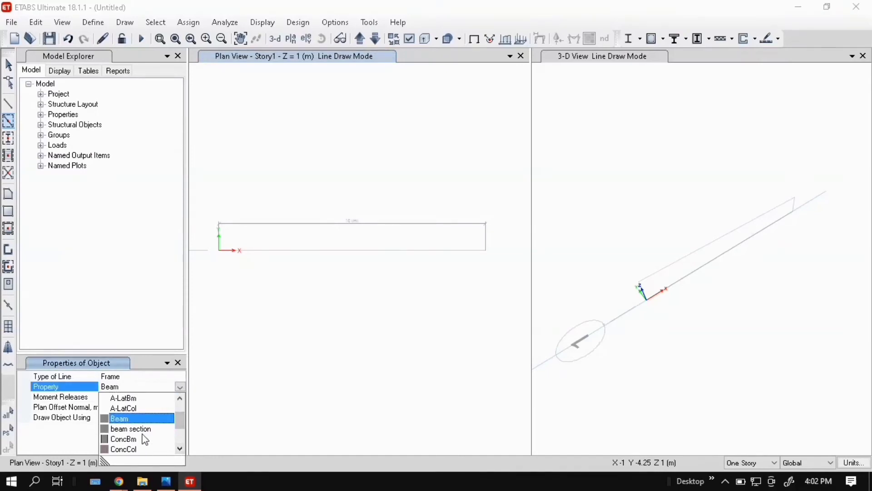
left_click(130, 428)
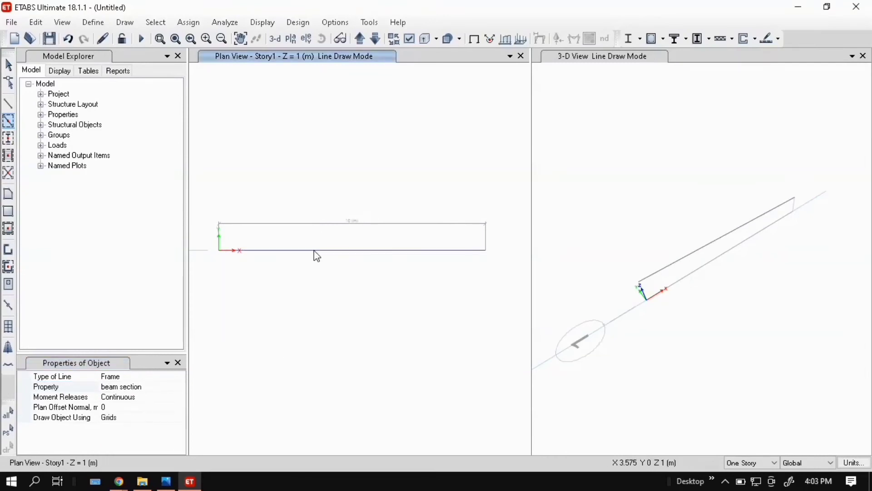
mouse_move(341, 266)
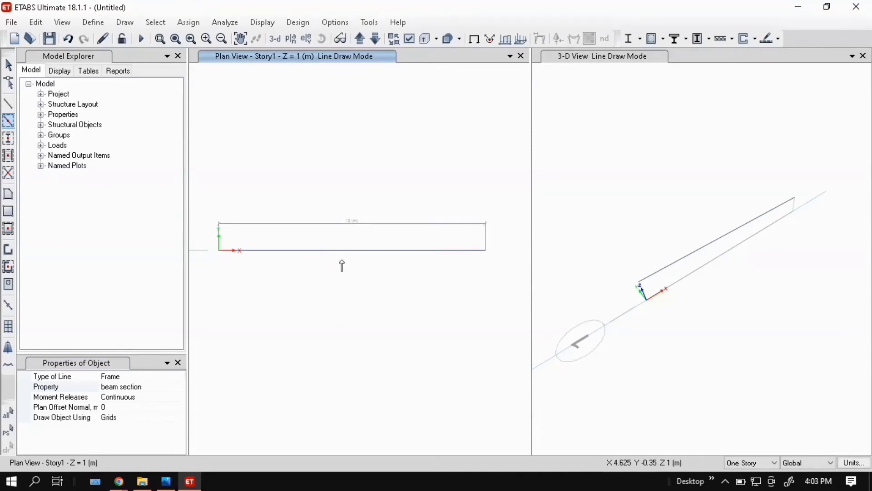
mouse_move(350, 217)
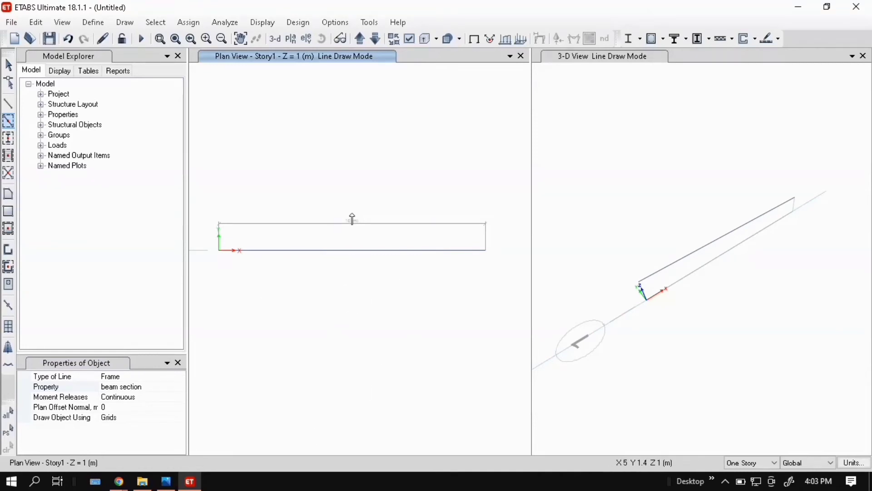
mouse_move(345, 199)
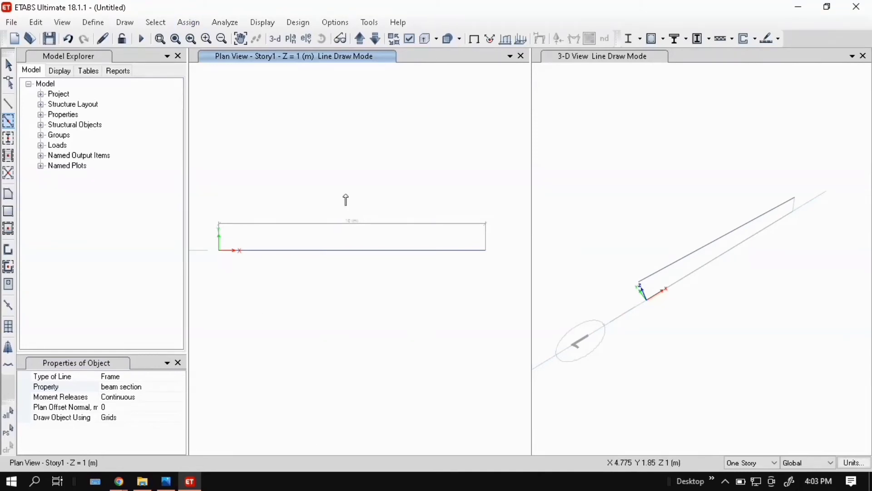
Preview the fixed, pinned, roller and free Fast Restraints presets in Joint Restraints.
left_click(188, 21)
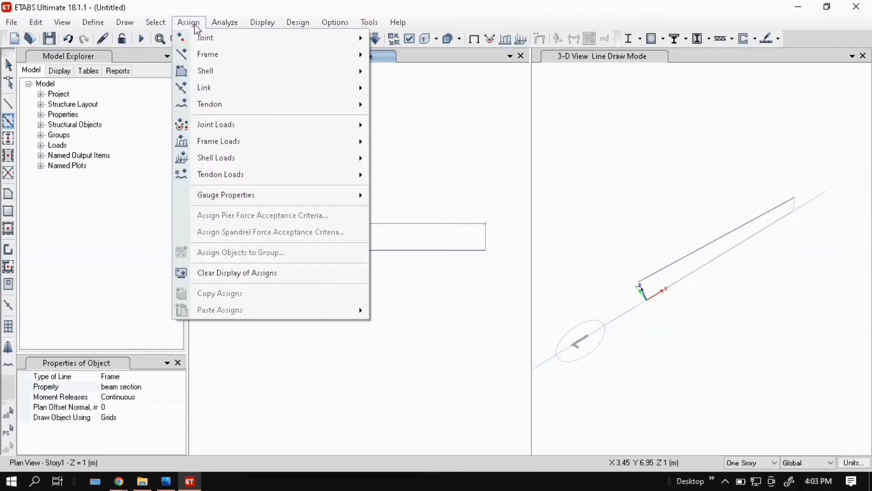
mouse_move(204, 37)
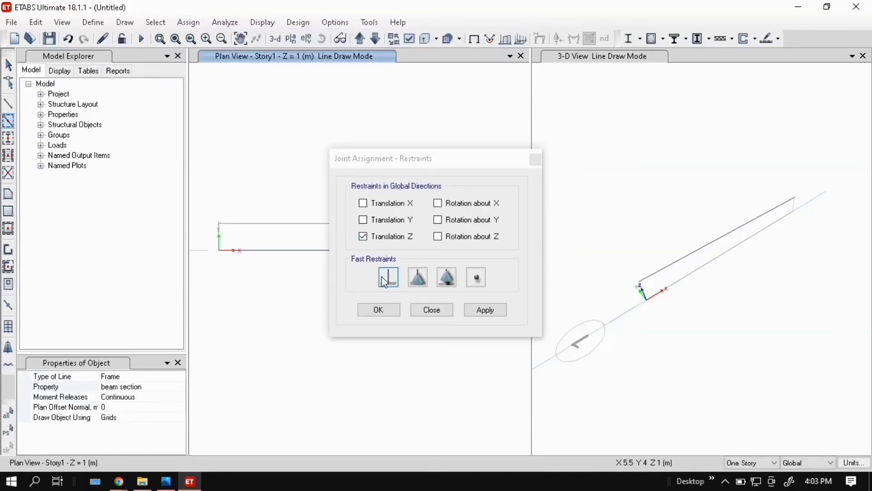
left_click(418, 277)
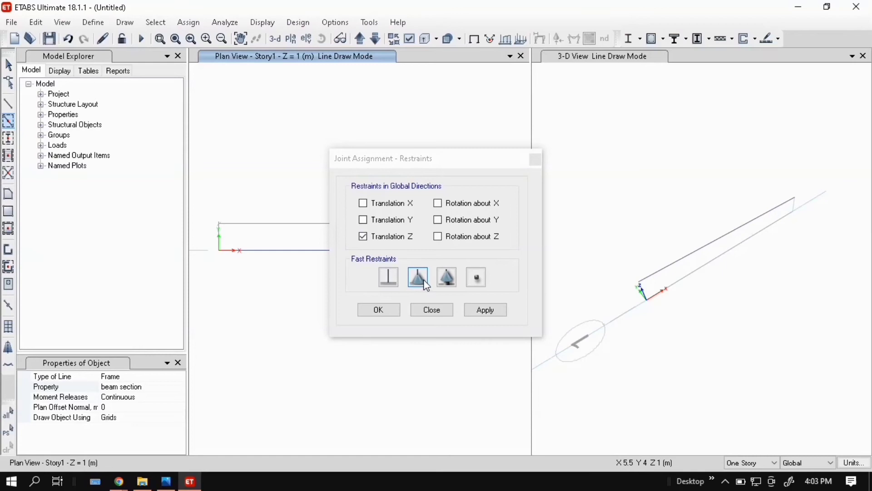
left_click(446, 277)
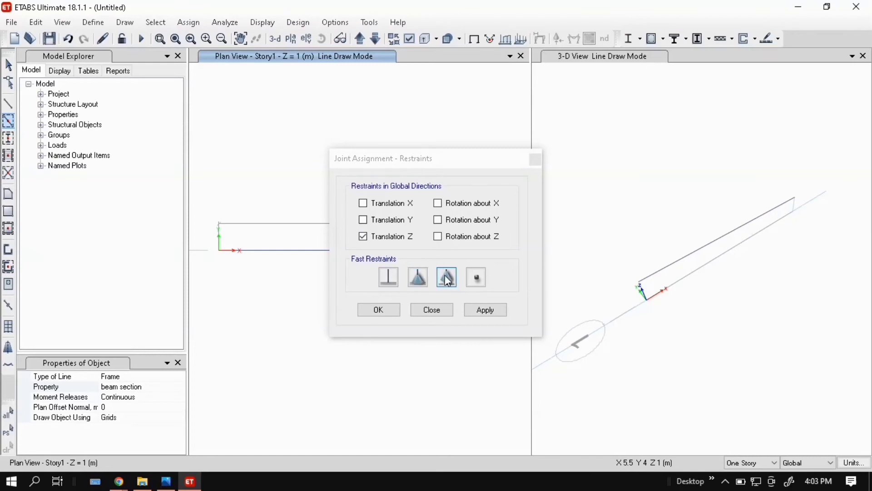
left_click(476, 277)
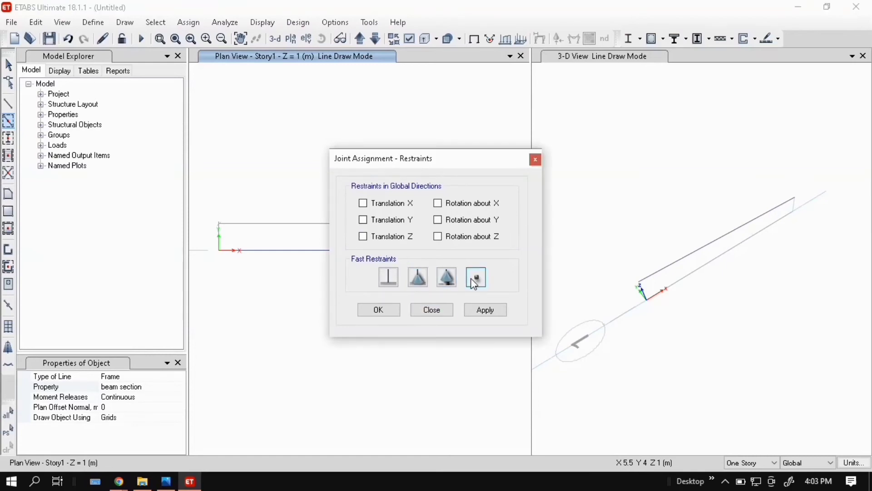
left_click(388, 277)
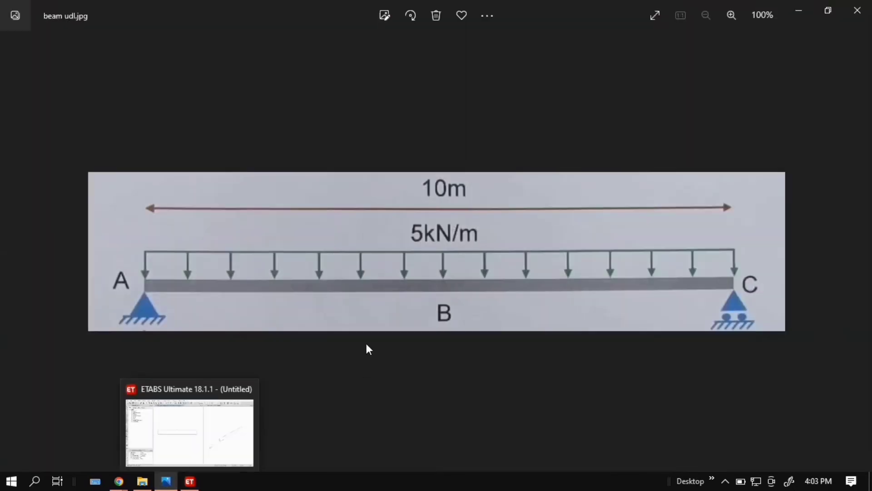
mouse_move(545, 368)
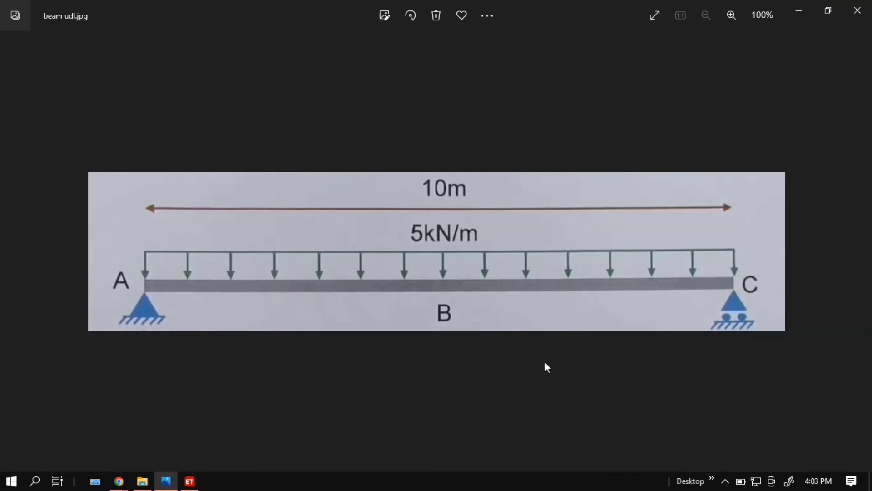
mouse_move(855, 309)
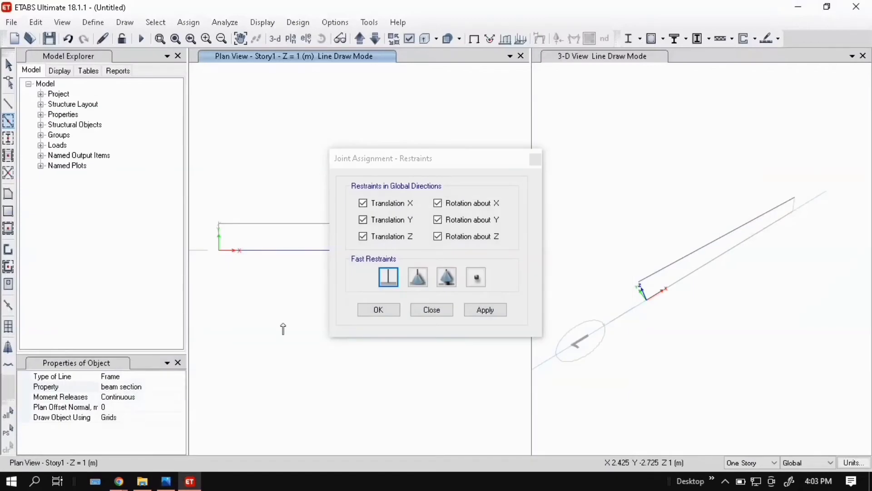
Assign a pinned restraint to the beam's left end joint at grid point A1.
left_click(432, 310)
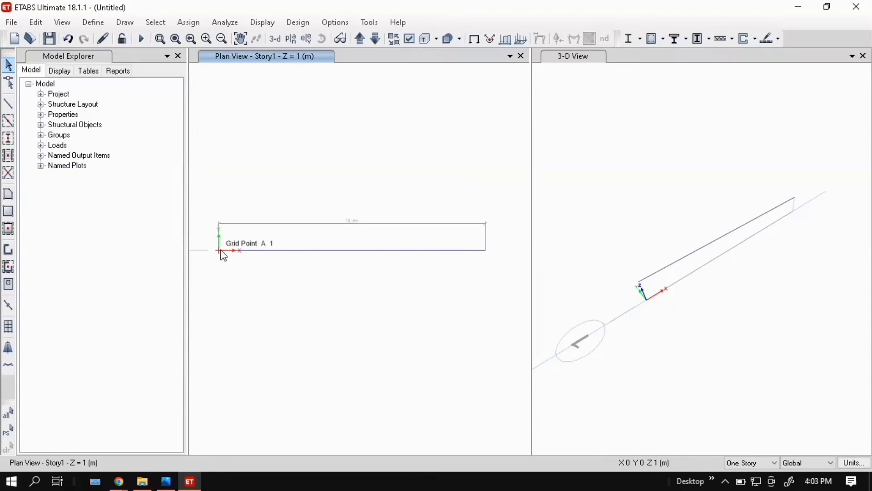
left_click(189, 22)
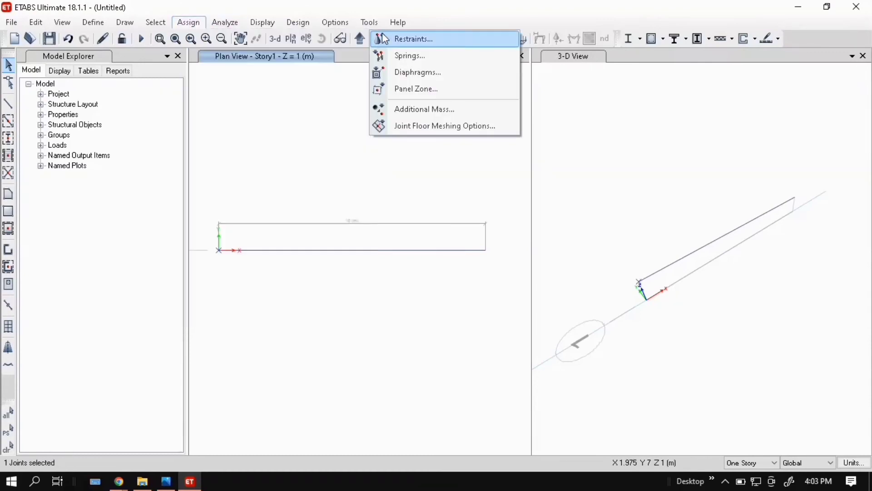
left_click(417, 38)
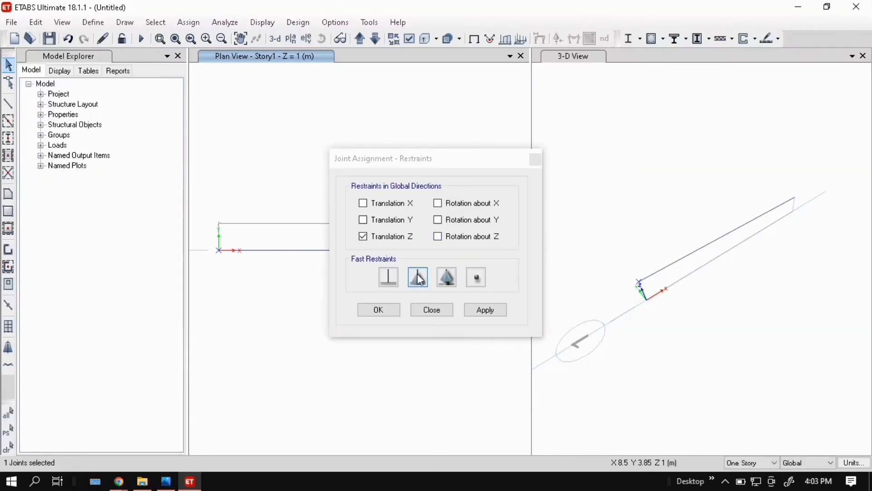
left_click(417, 277)
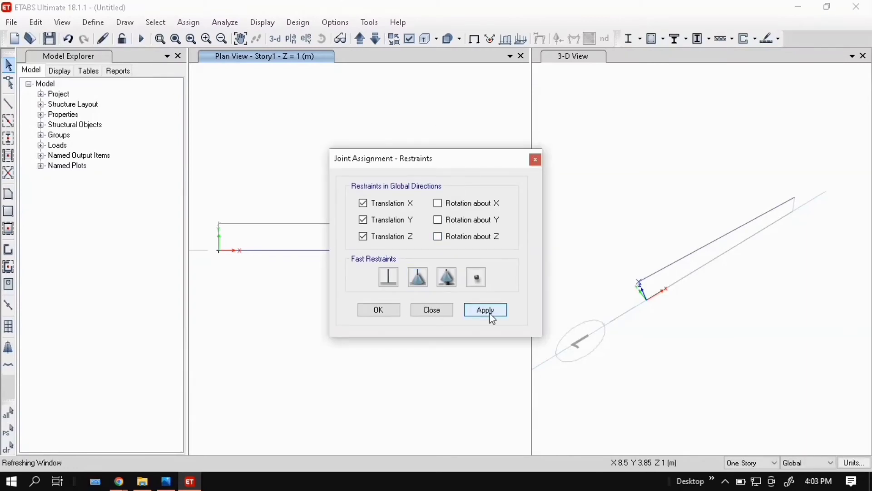
left_click(485, 309)
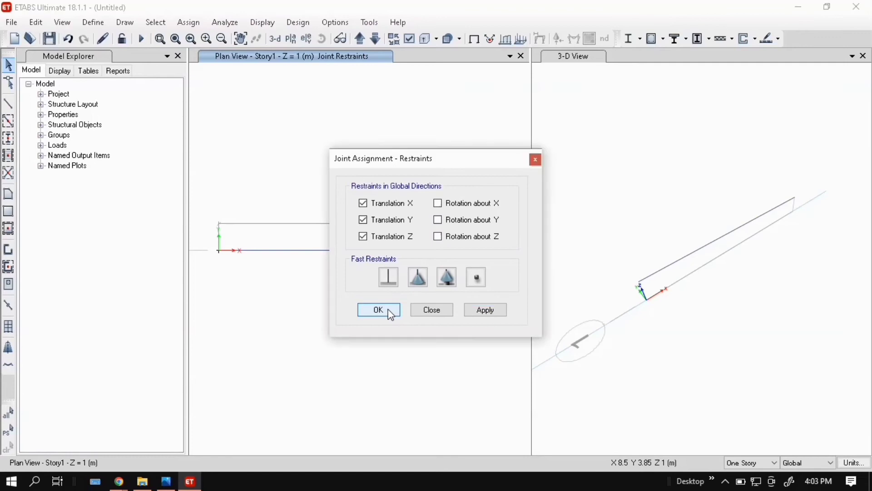
left_click(379, 310)
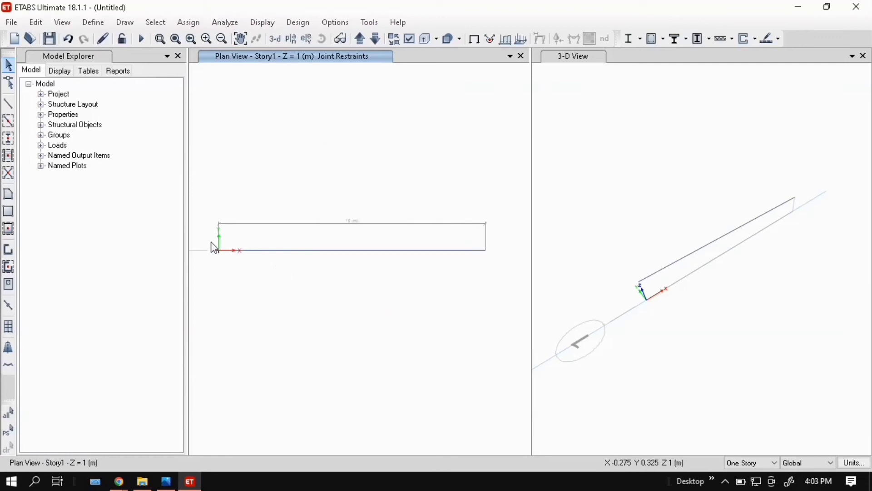
Assign a roller restraint (Z translation only) to the beam's right end joint.
left_click(218, 251)
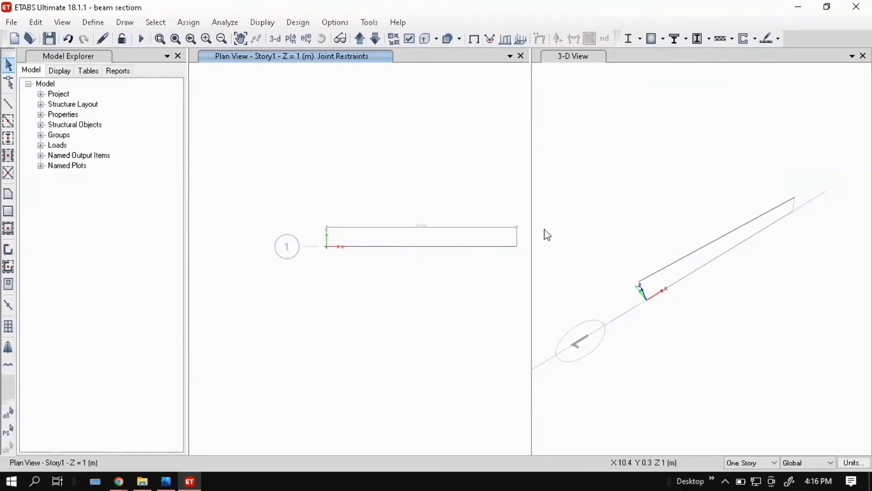
left_click(516, 246)
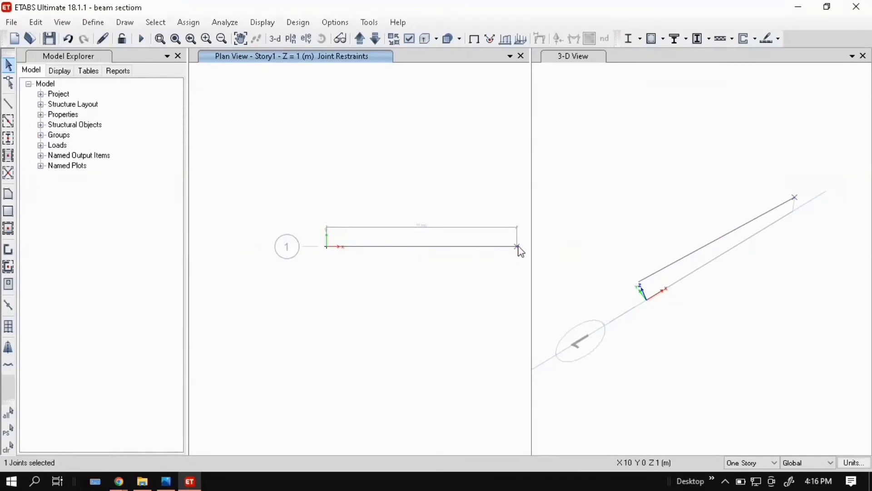
left_click(188, 22)
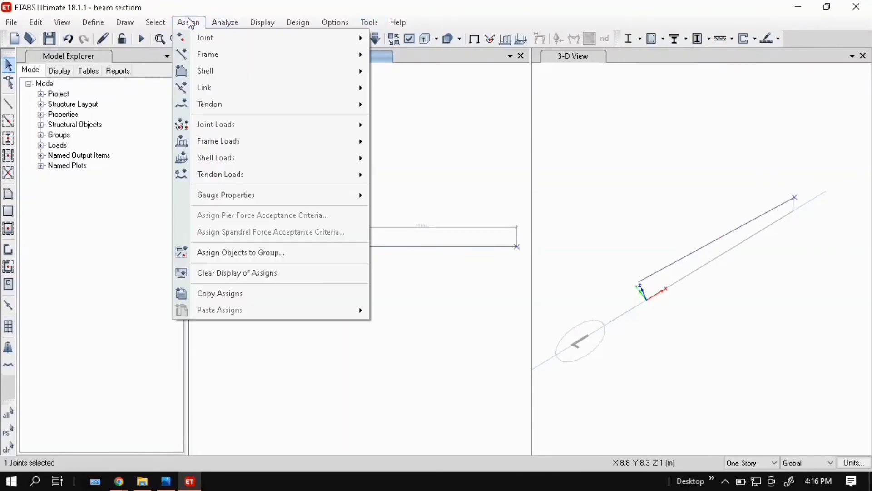
left_click(225, 22)
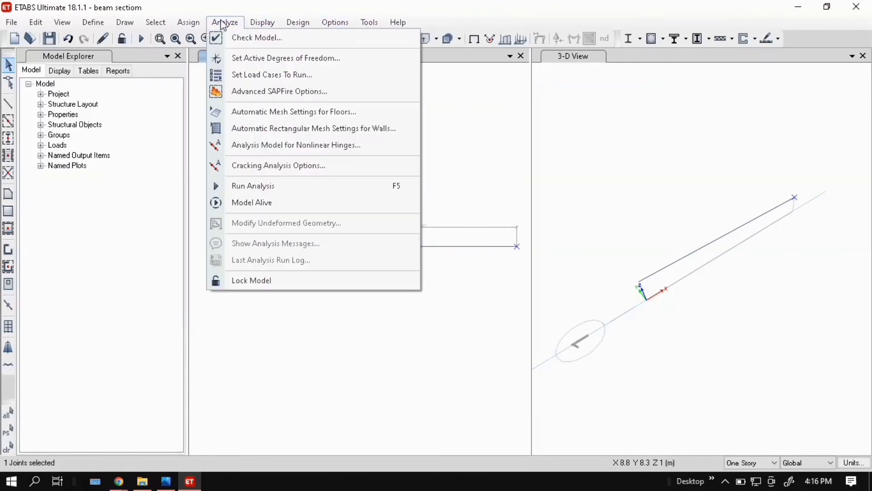
left_click(188, 22)
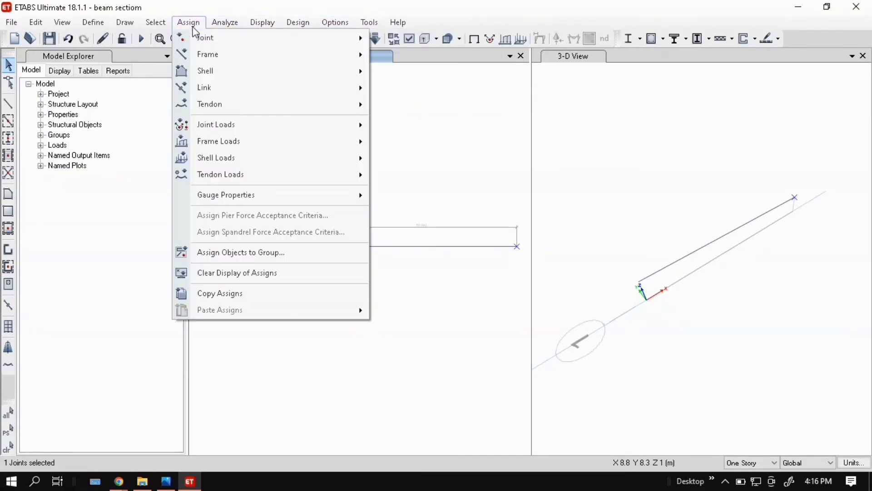
mouse_move(205, 38)
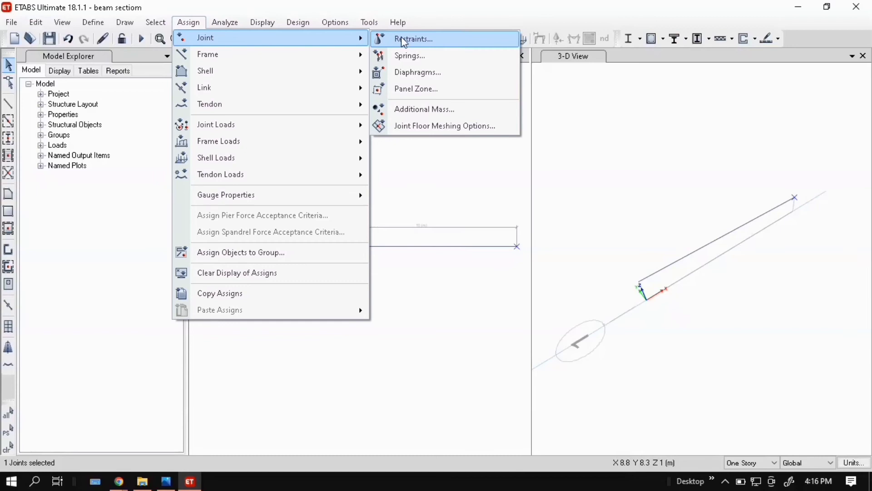
left_click(413, 39)
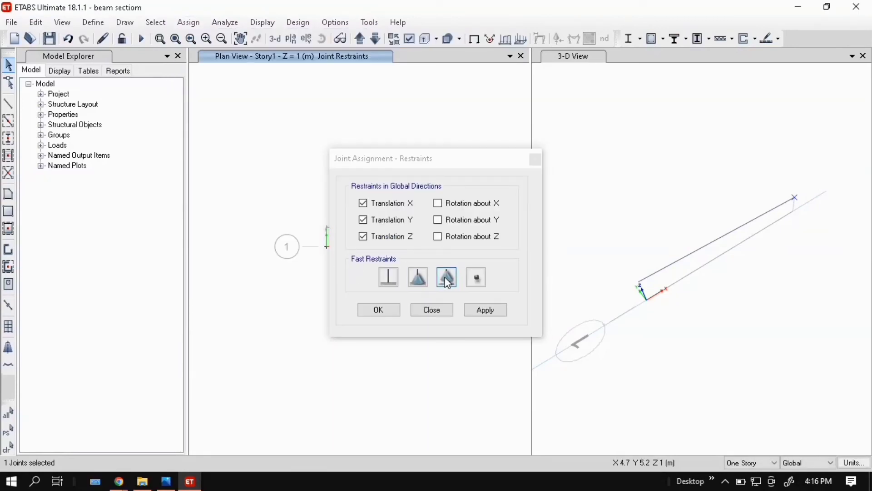
left_click(446, 277)
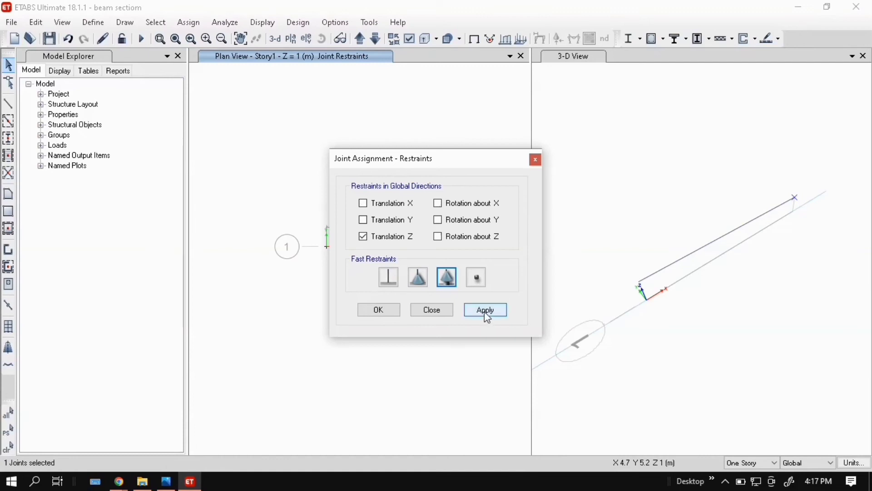
left_click(485, 310)
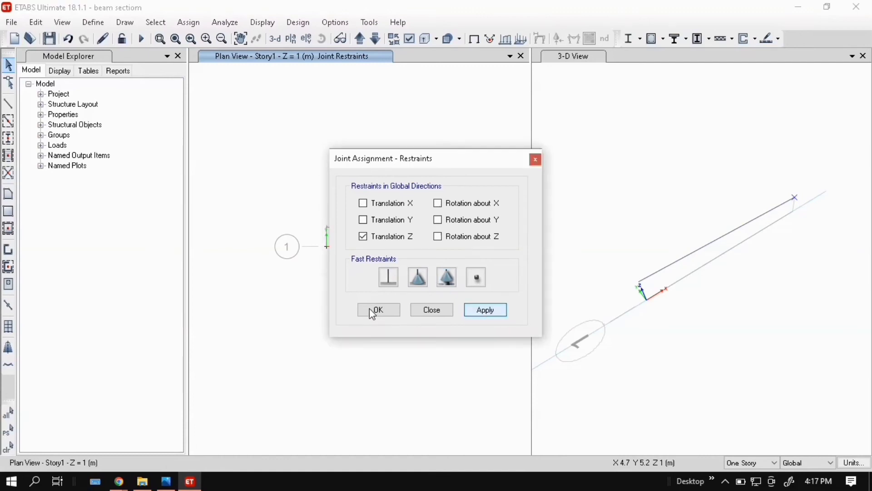
left_click(378, 310)
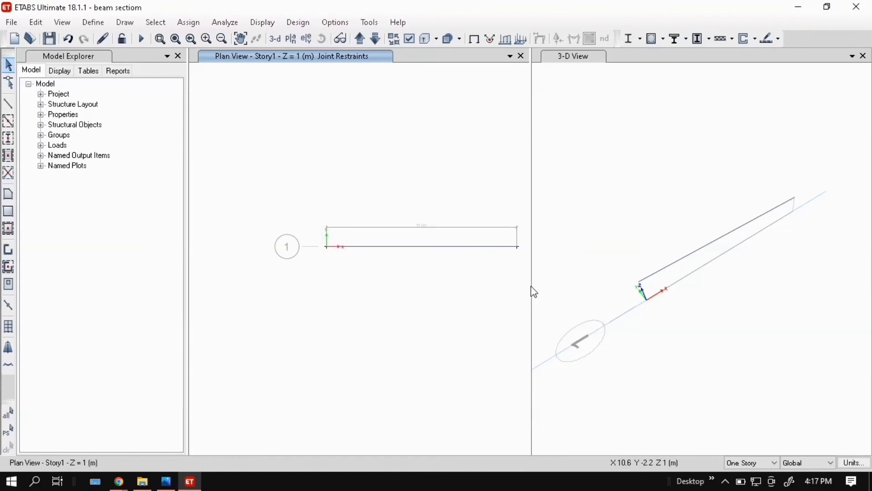
mouse_move(306, 287)
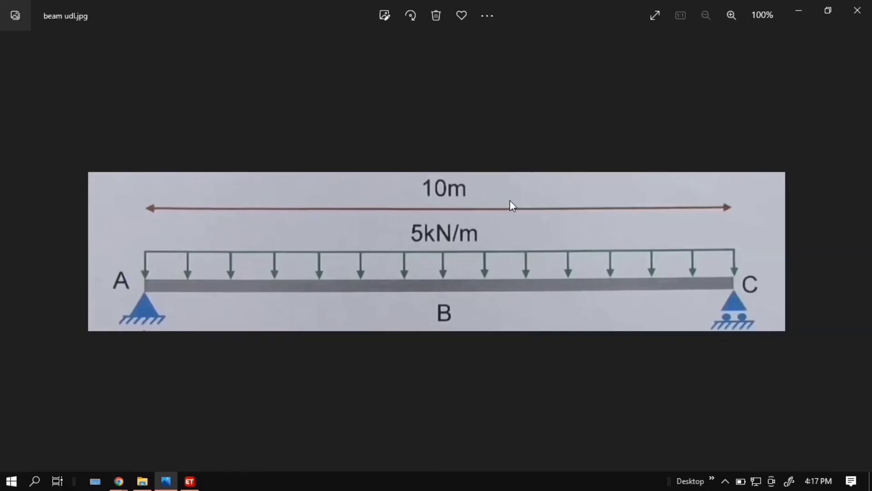
mouse_move(292, 305)
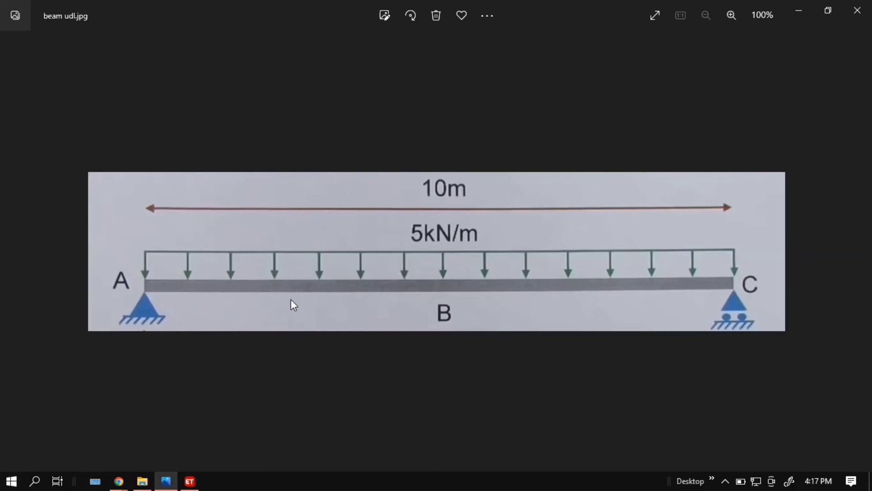
mouse_move(274, 421)
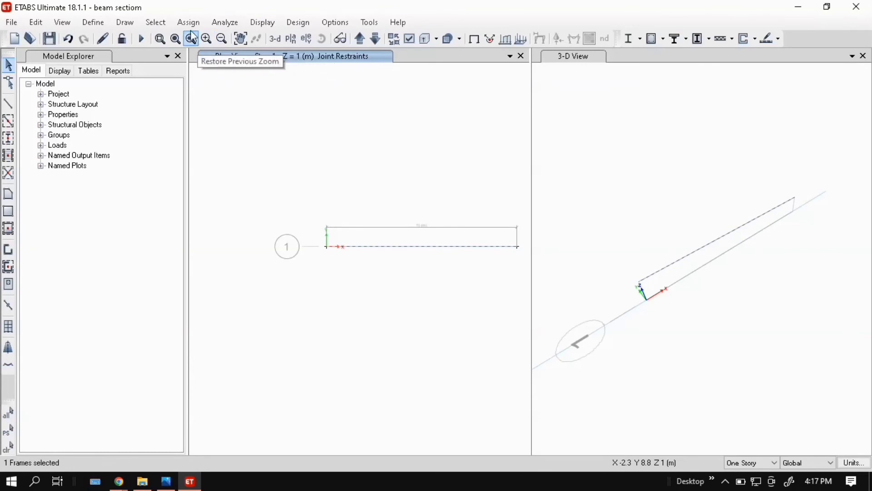
Assign a 5 kN/m uniform gravity distributed load under the Dead pattern to the beam.
left_click(188, 22)
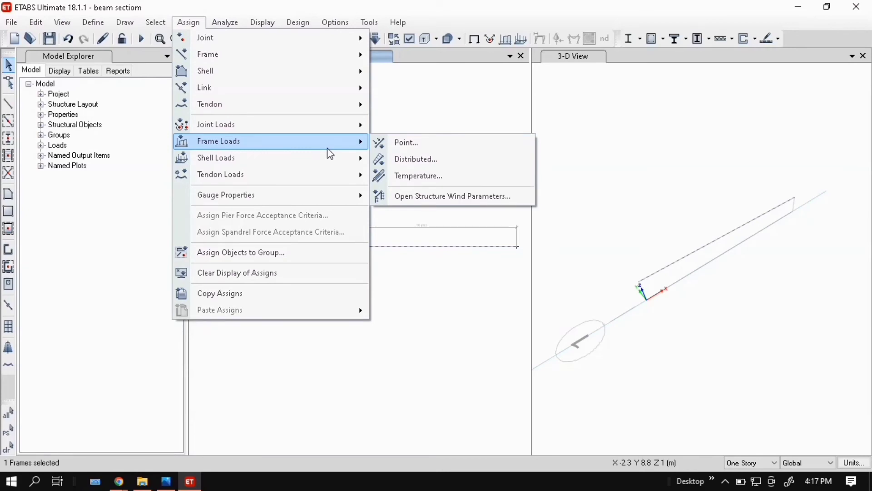
mouse_move(407, 142)
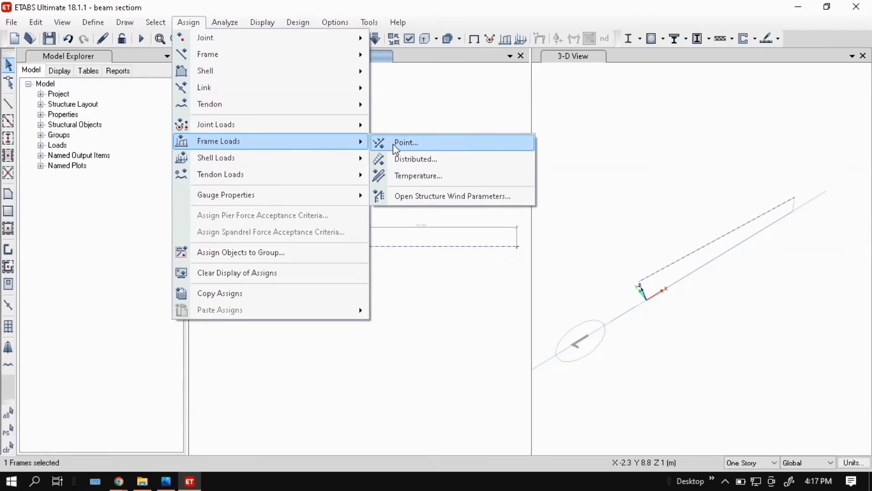
mouse_move(399, 152)
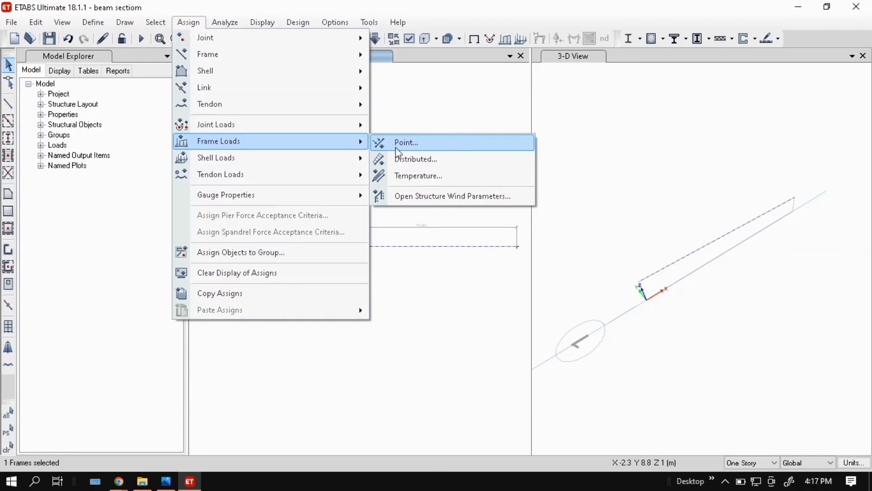
mouse_move(401, 159)
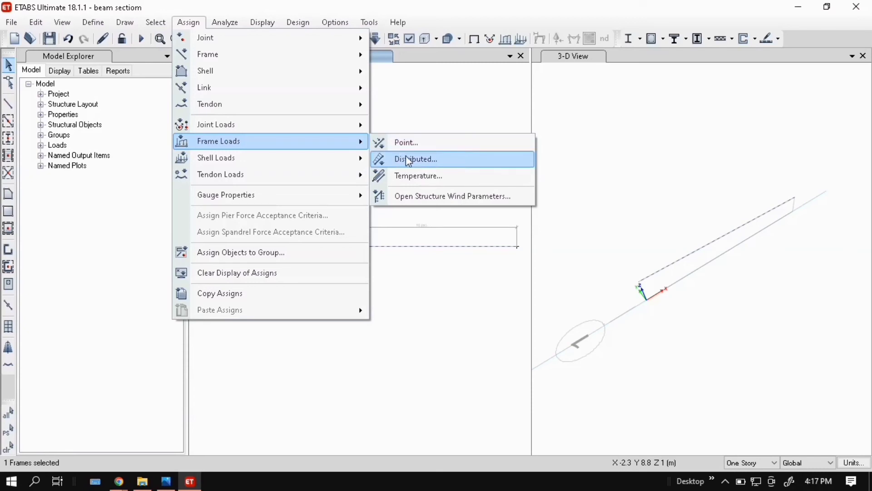
left_click(416, 159)
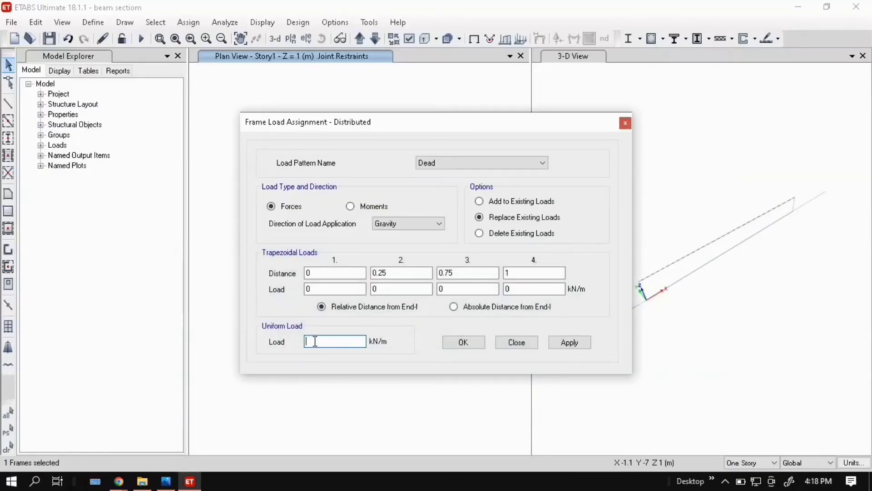
type("5")
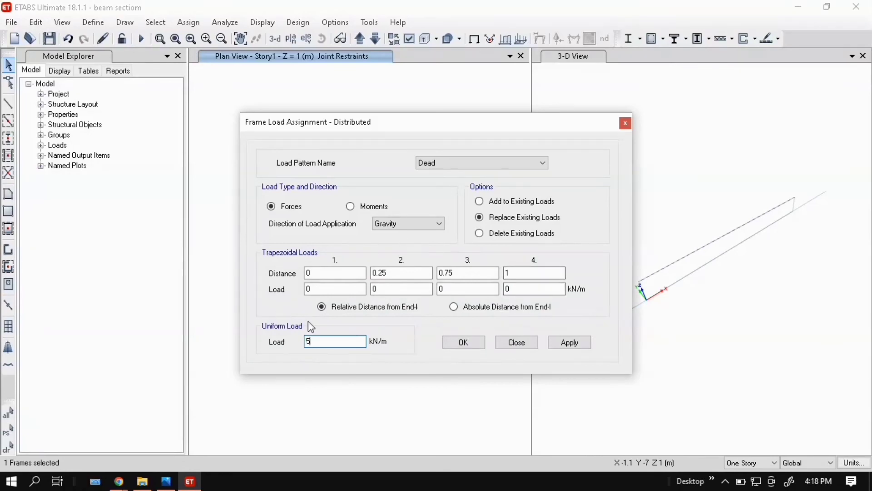
mouse_move(409, 269)
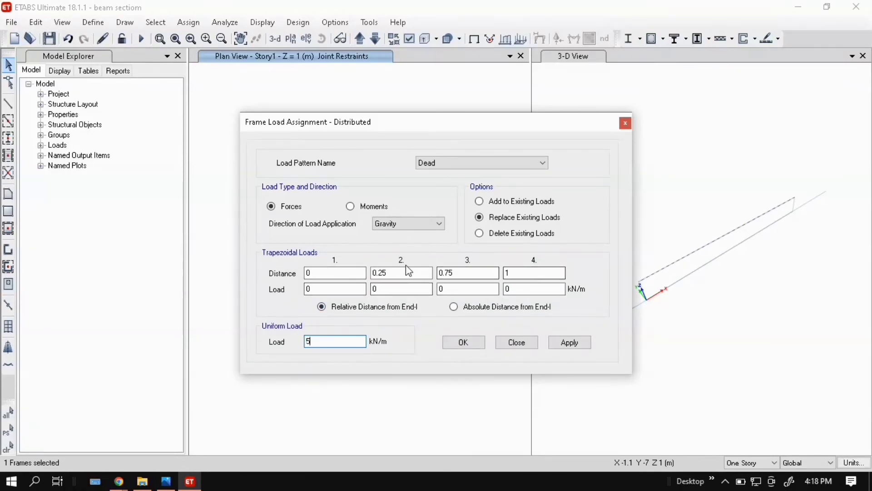
mouse_move(620, 366)
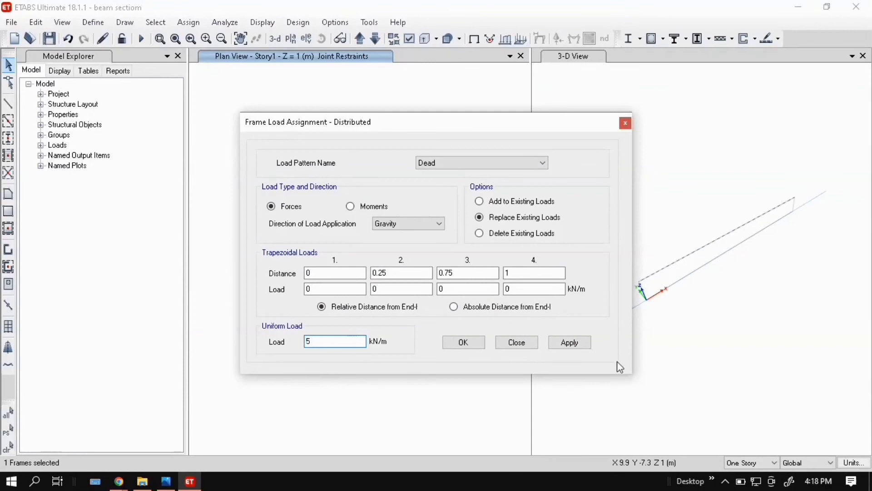
left_click(570, 342)
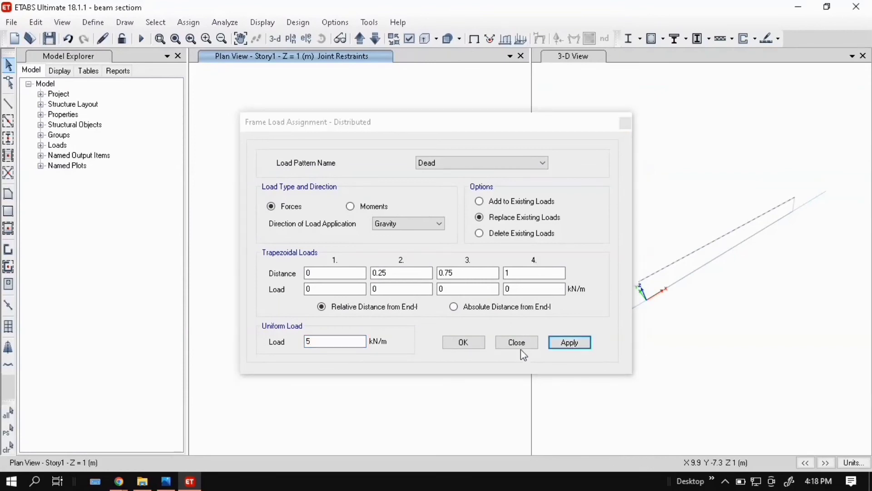
left_click(464, 342)
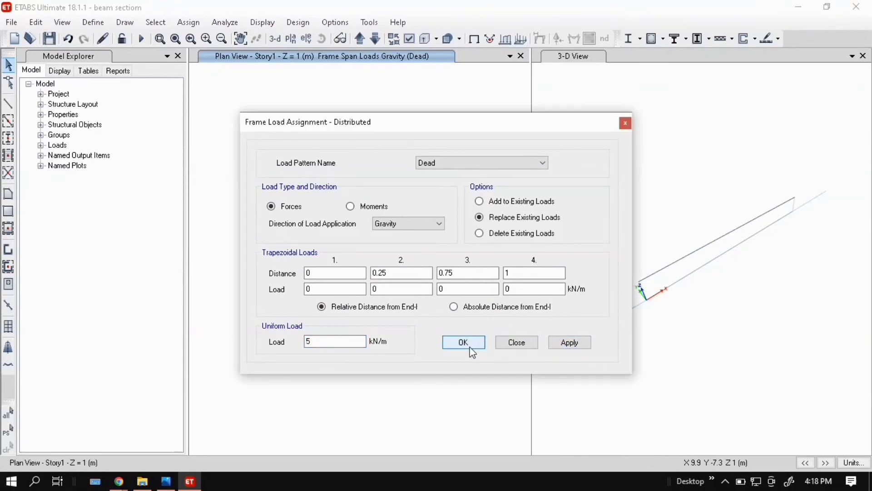
left_click(464, 342)
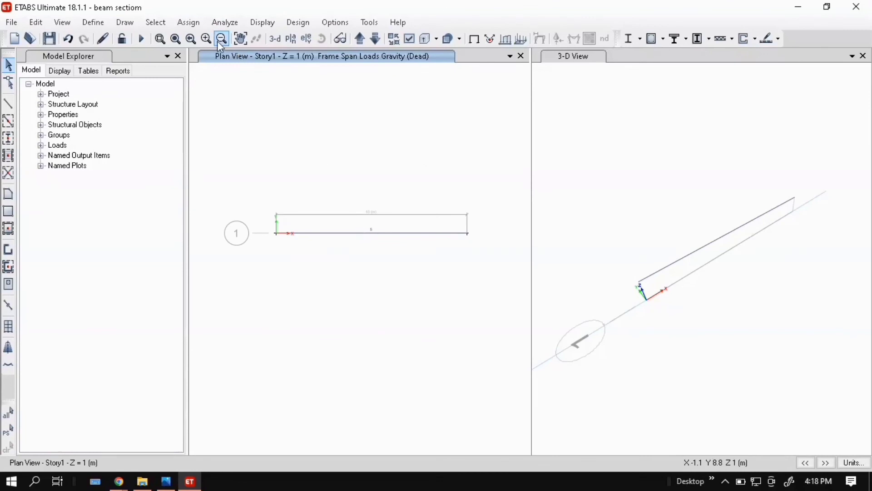
Run the analysis so the beam's deflected shape under Dead is displayed.
left_click(189, 21)
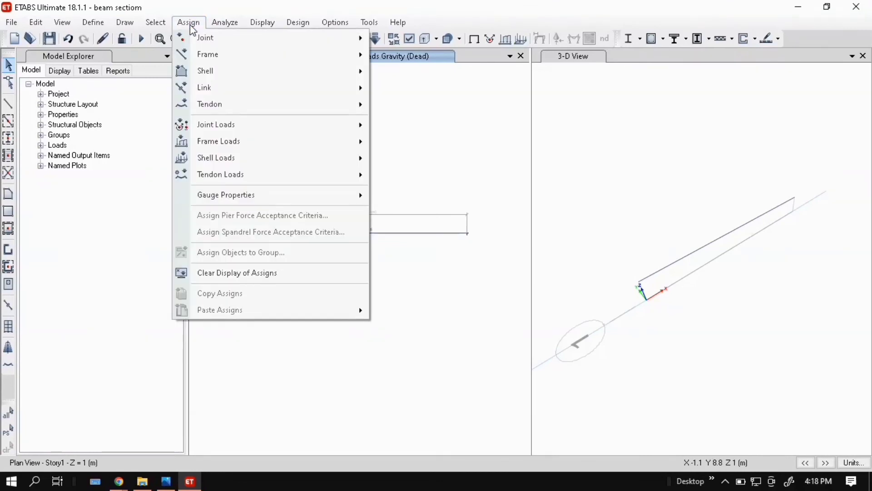
left_click(225, 22)
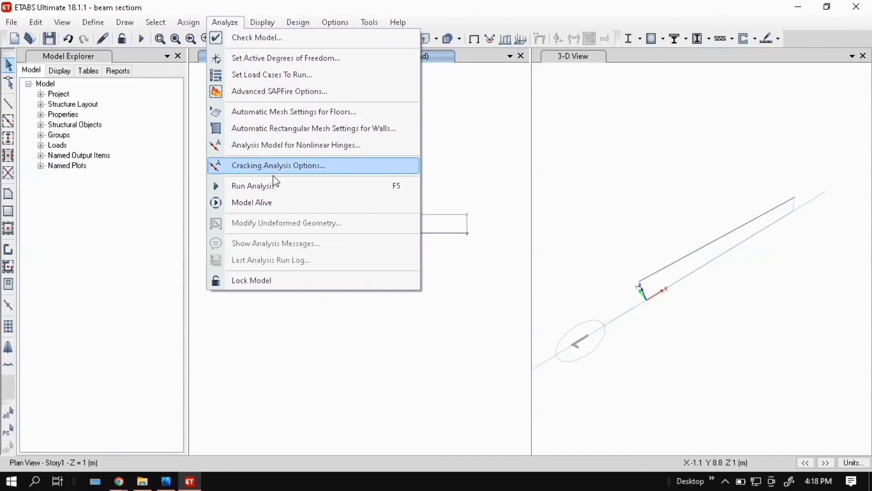
mouse_move(276, 186)
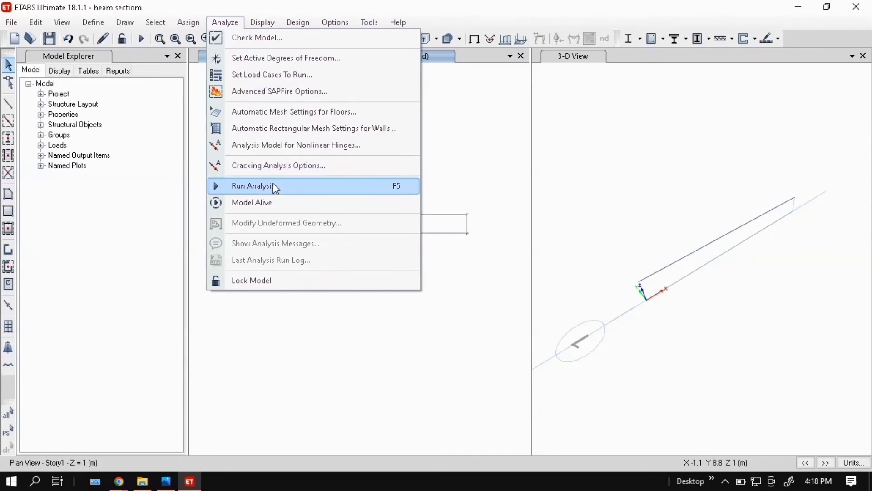
mouse_move(366, 190)
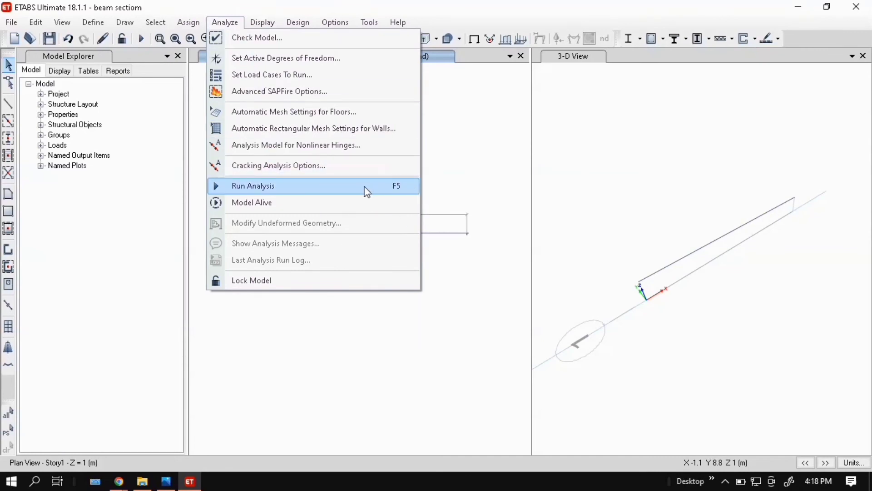
left_click(253, 186)
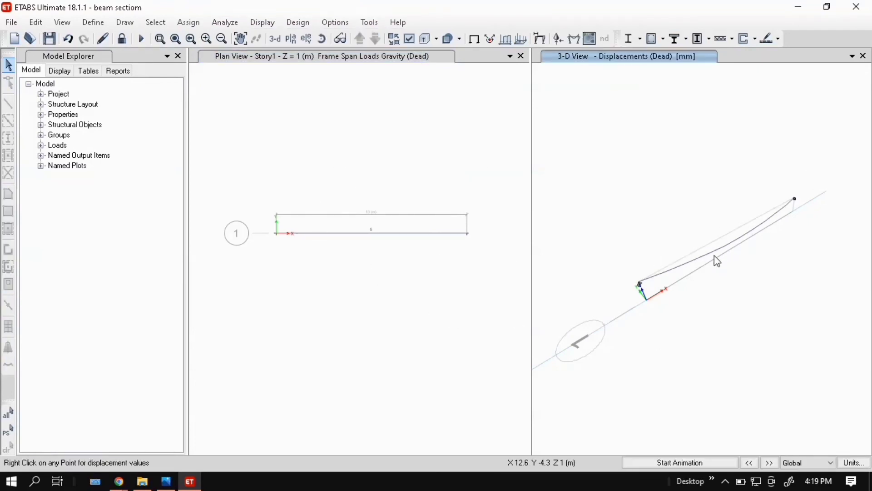
mouse_move(327, 122)
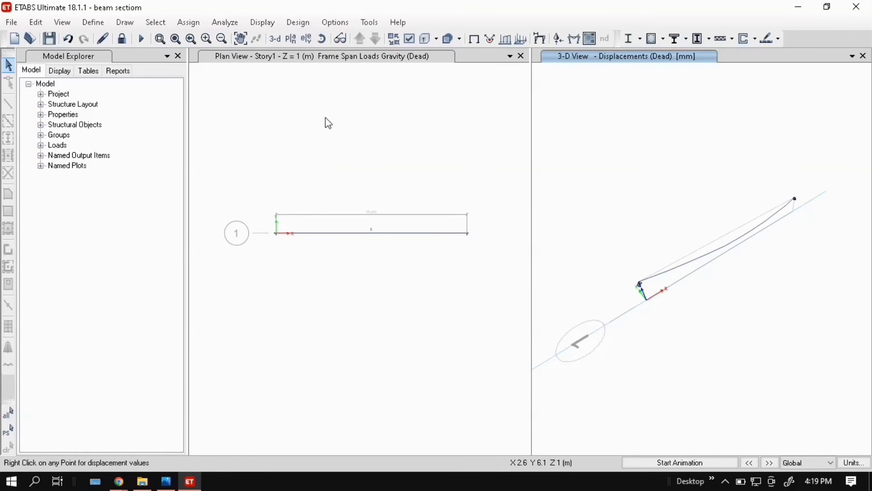
mouse_move(573, 38)
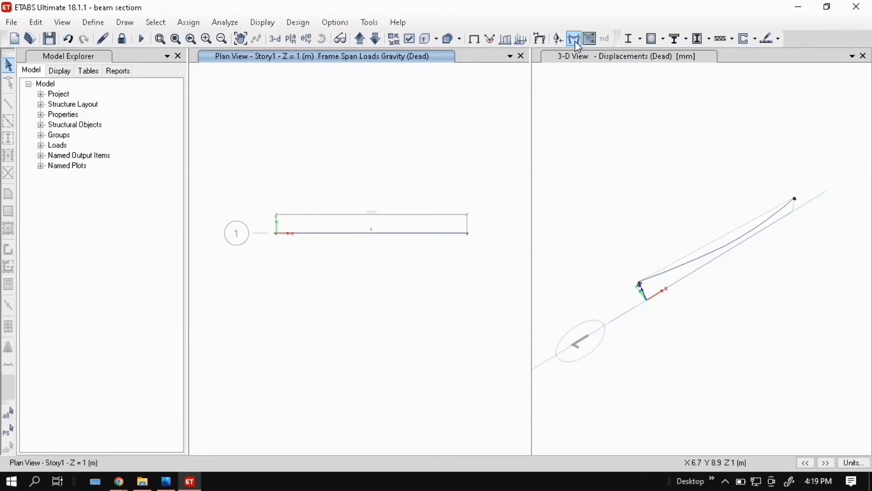
mouse_move(575, 38)
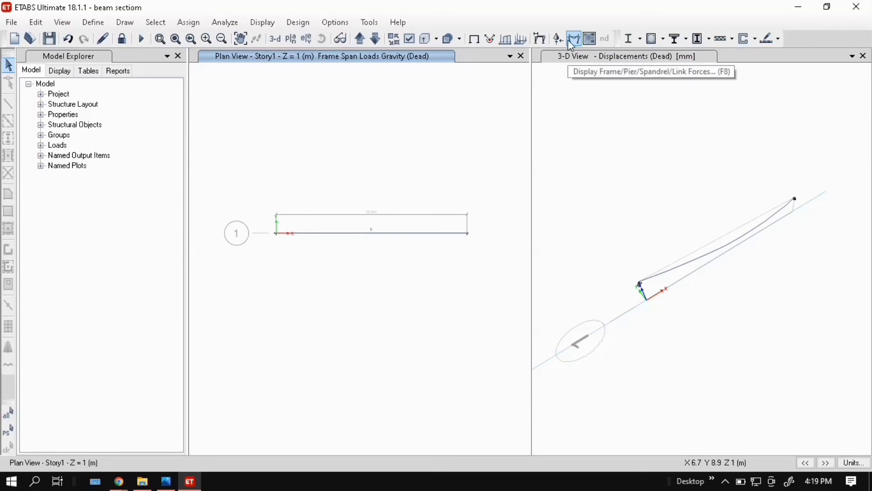
Display the filled Moment 3-3 diagram for the Dead case in kN-m.
left_click(574, 38)
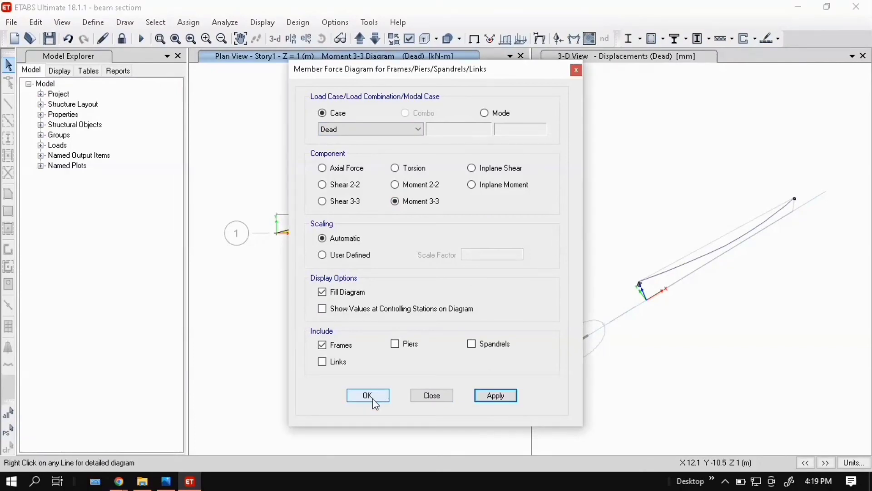
left_click(368, 396)
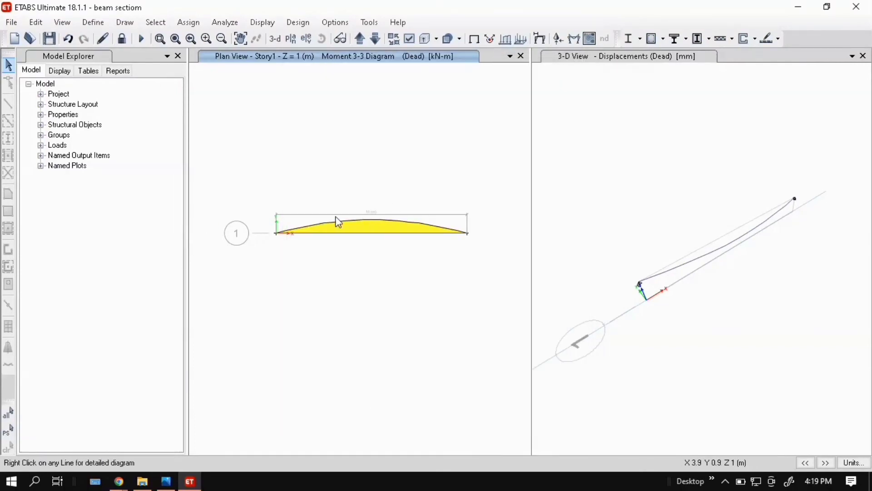
mouse_move(348, 297)
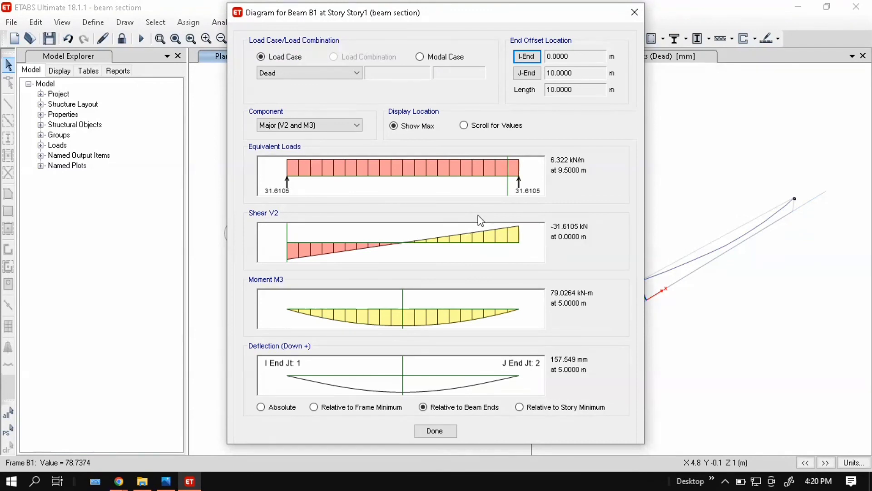
mouse_move(411, 344)
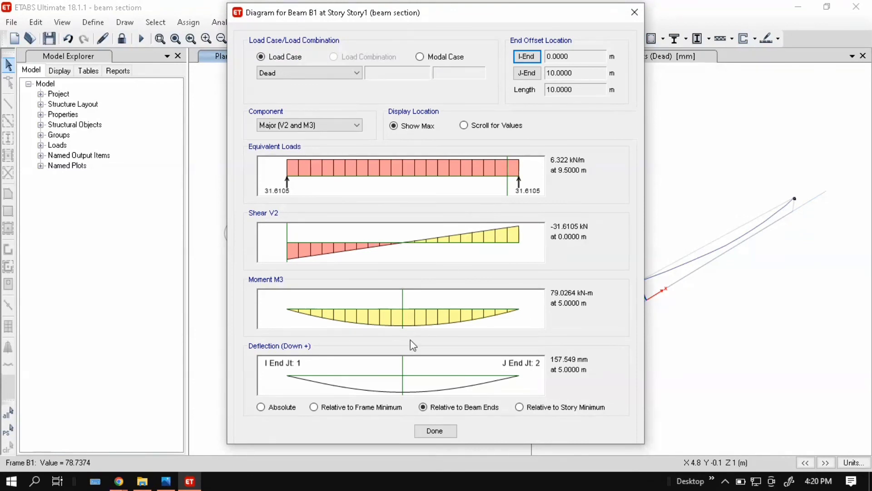
mouse_move(478, 260)
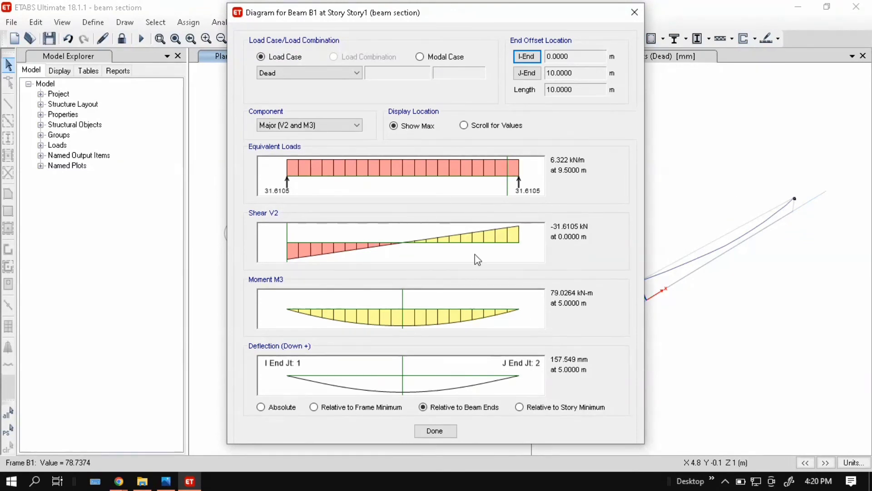
mouse_move(512, 206)
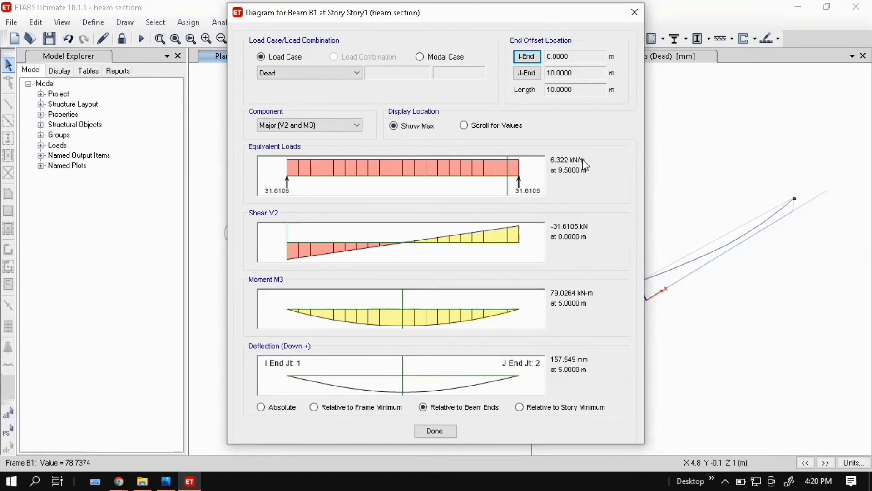
mouse_move(592, 323)
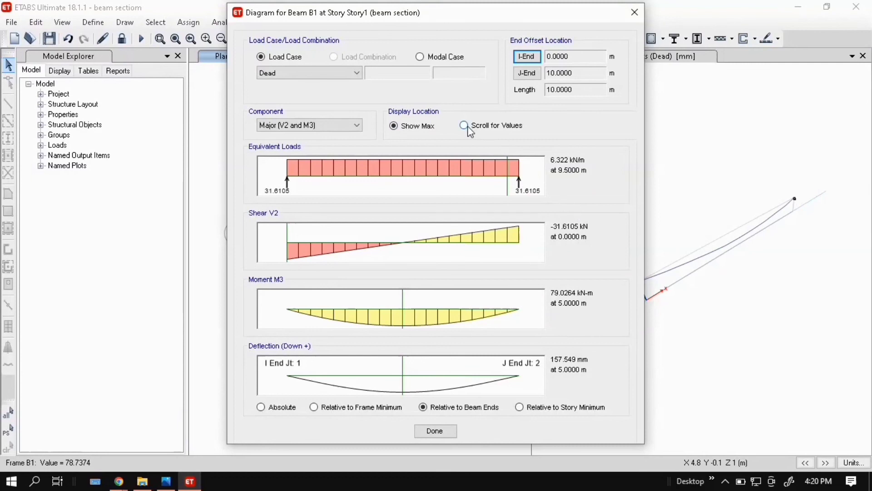
Scroll the reading point along beam B1's diagrams, then return to Show Max values.
left_click(463, 125)
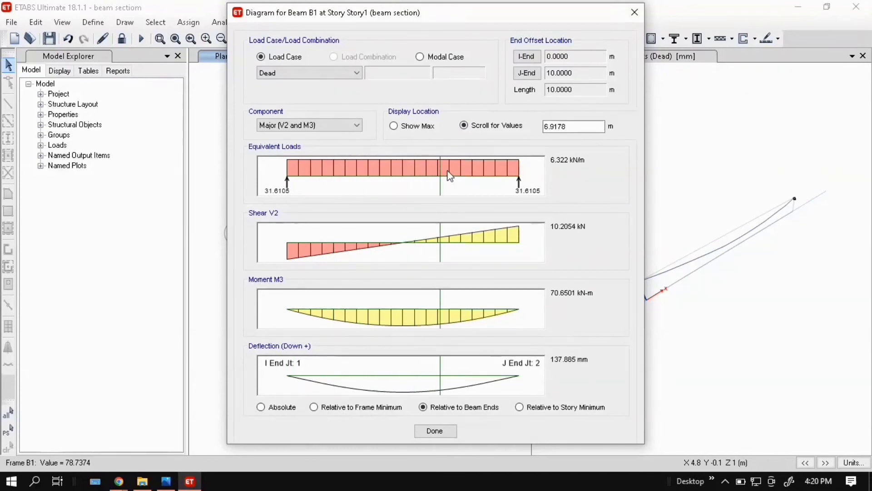
left_click_drag(439, 175, 509, 175)
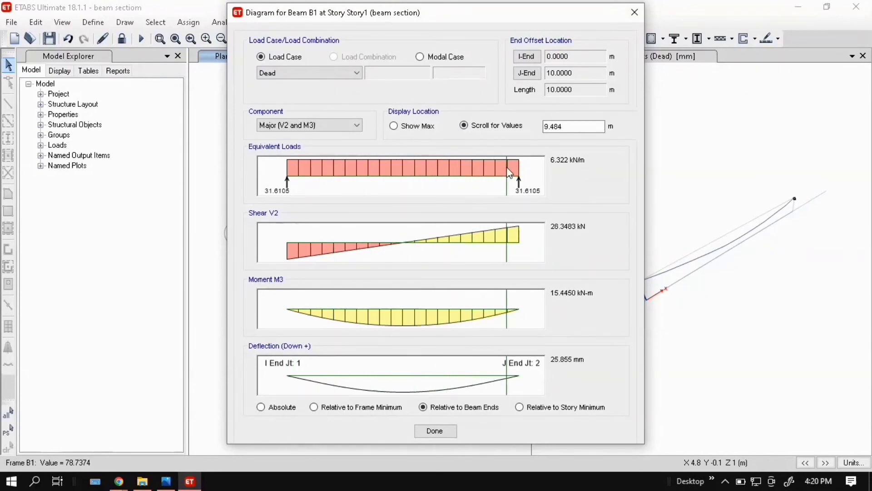
left_click(393, 126)
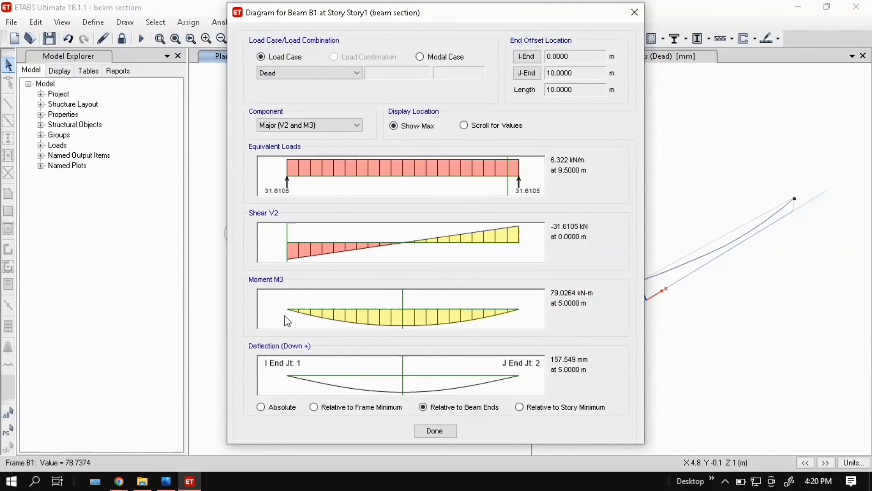
mouse_move(513, 329)
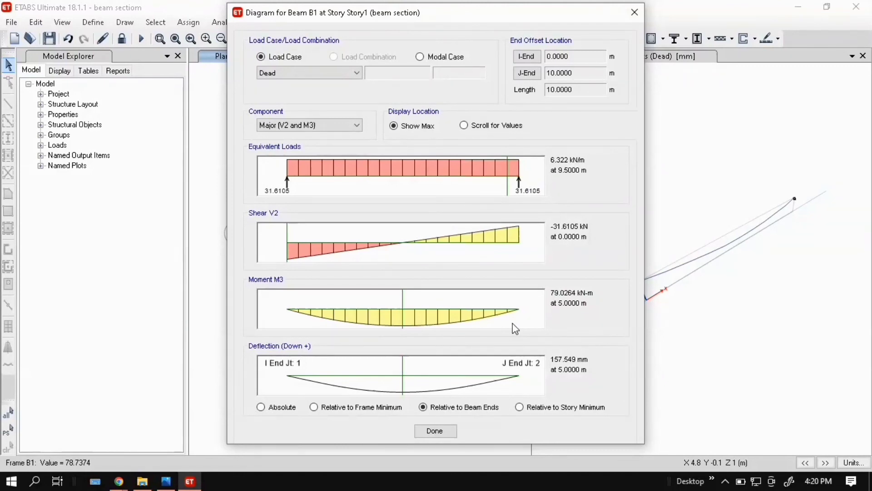
mouse_move(579, 348)
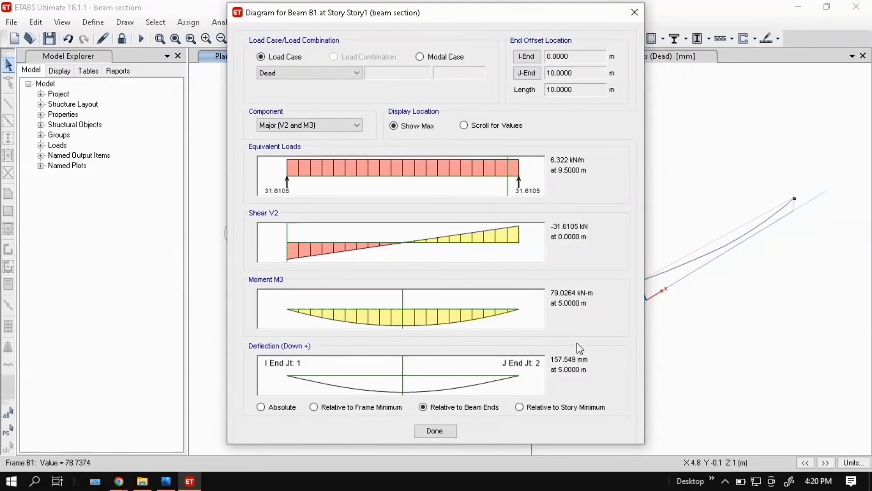
mouse_move(410, 356)
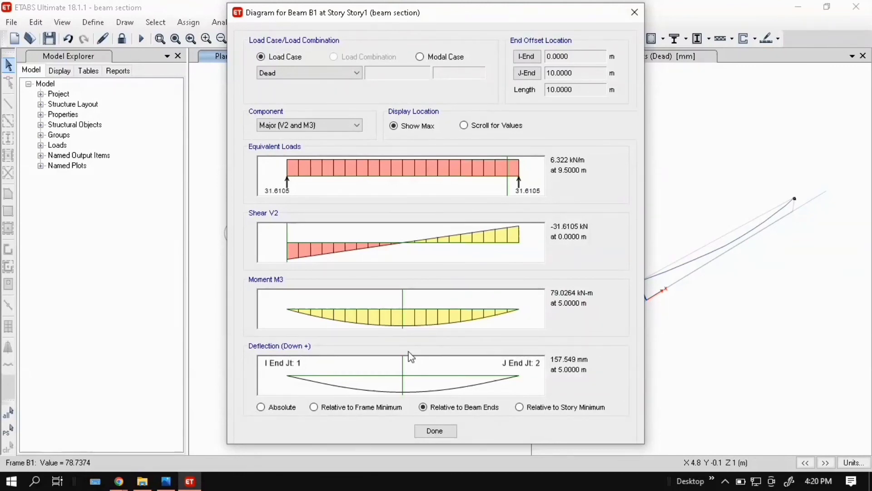
mouse_move(537, 298)
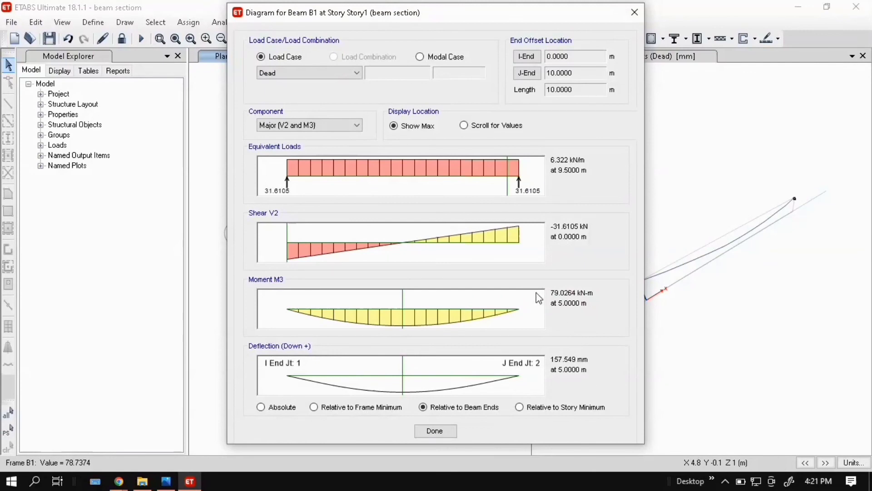